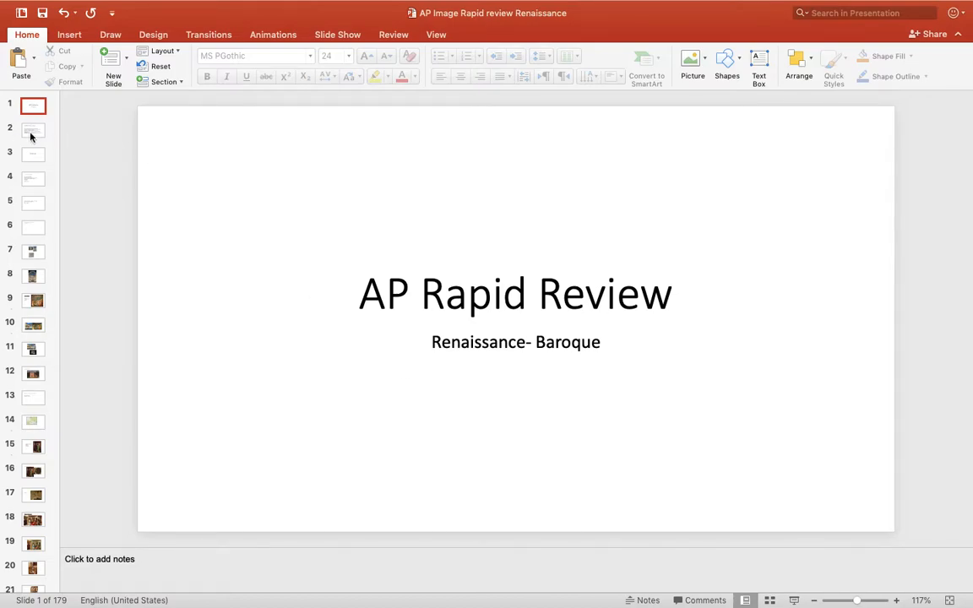
Go to slide 2, the review sheet listing five criteria for identifying each image.
left_click(33, 129)
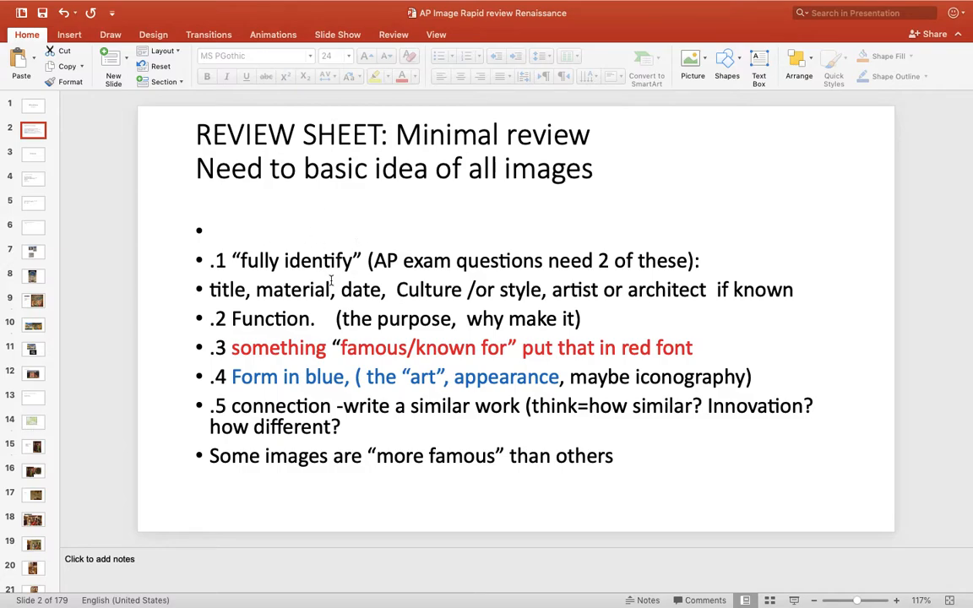
mouse_move(348, 272)
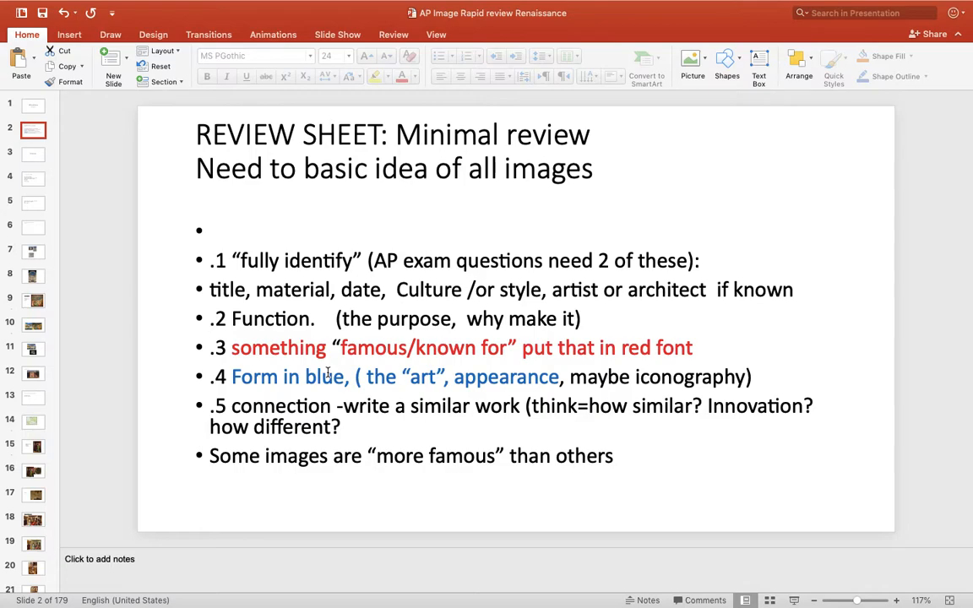
mouse_move(324, 427)
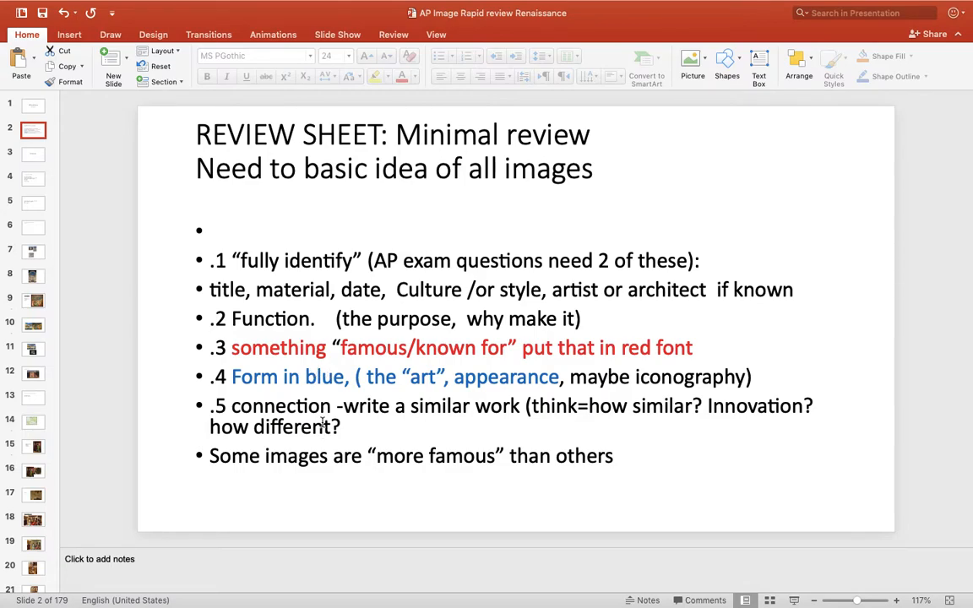
mouse_move(185, 297)
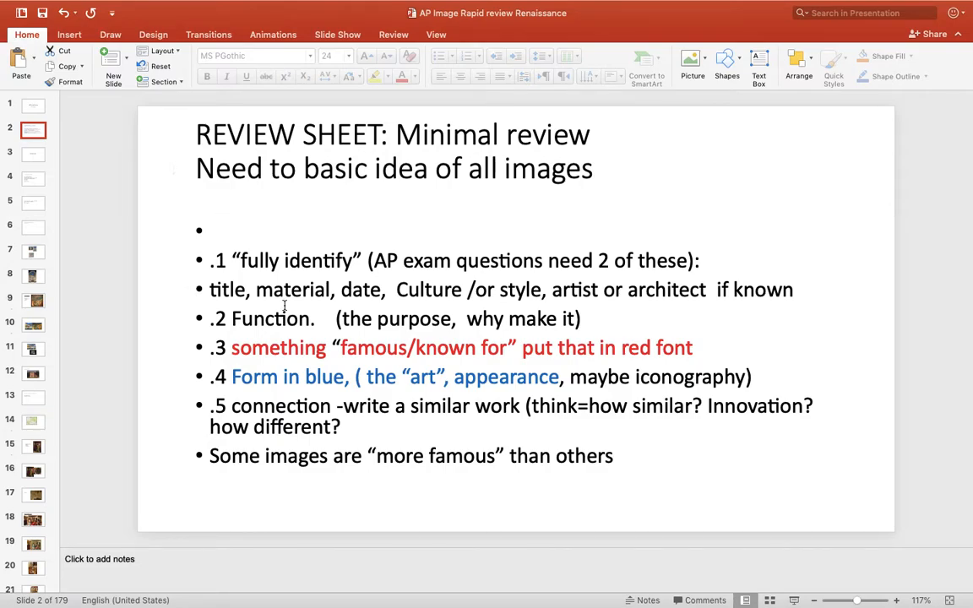
Page from the Renaissance section title to the slide listing seven periods through Mannerism.
left_click(33, 155)
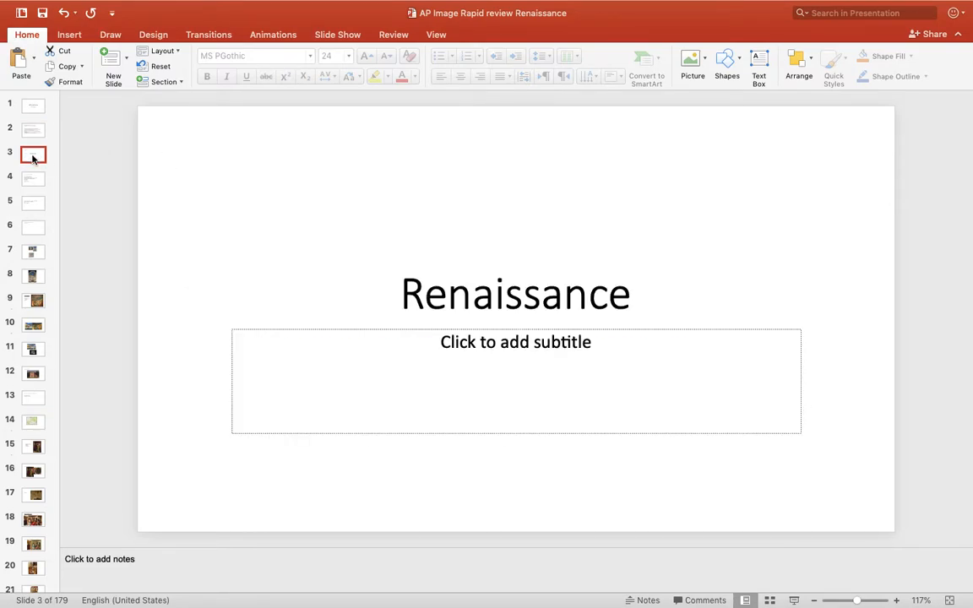
left_click(33, 178)
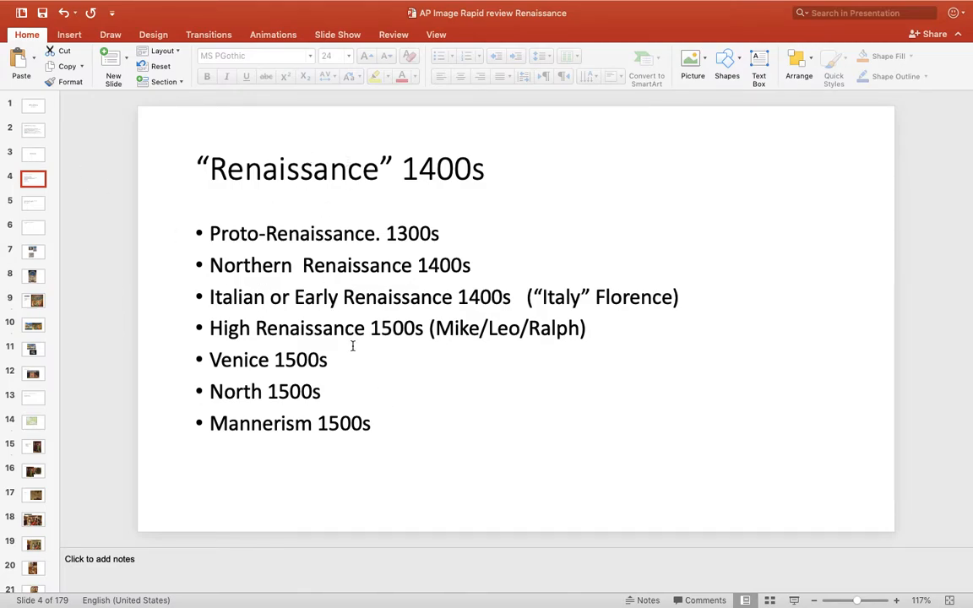
mouse_move(285, 225)
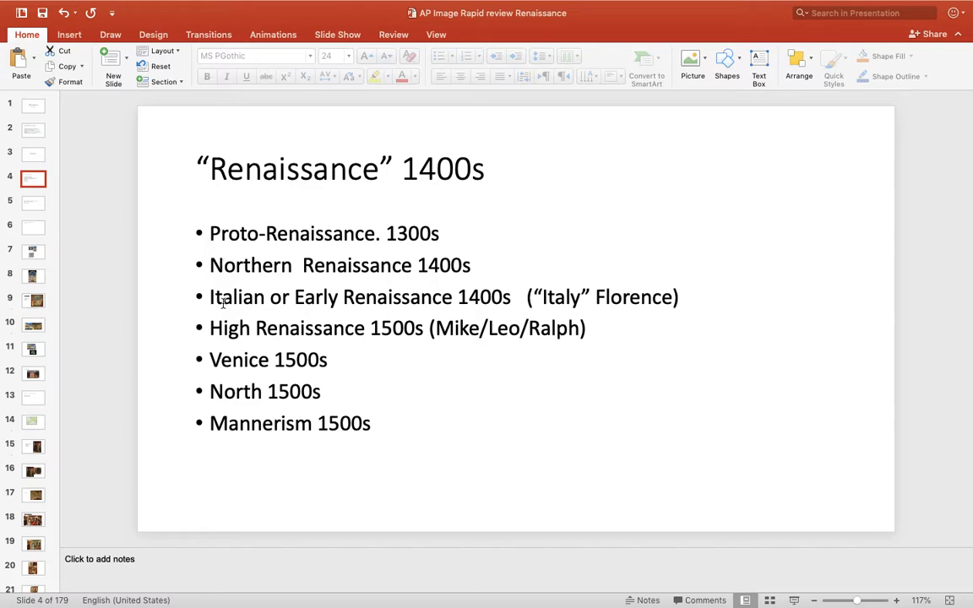
mouse_move(440, 248)
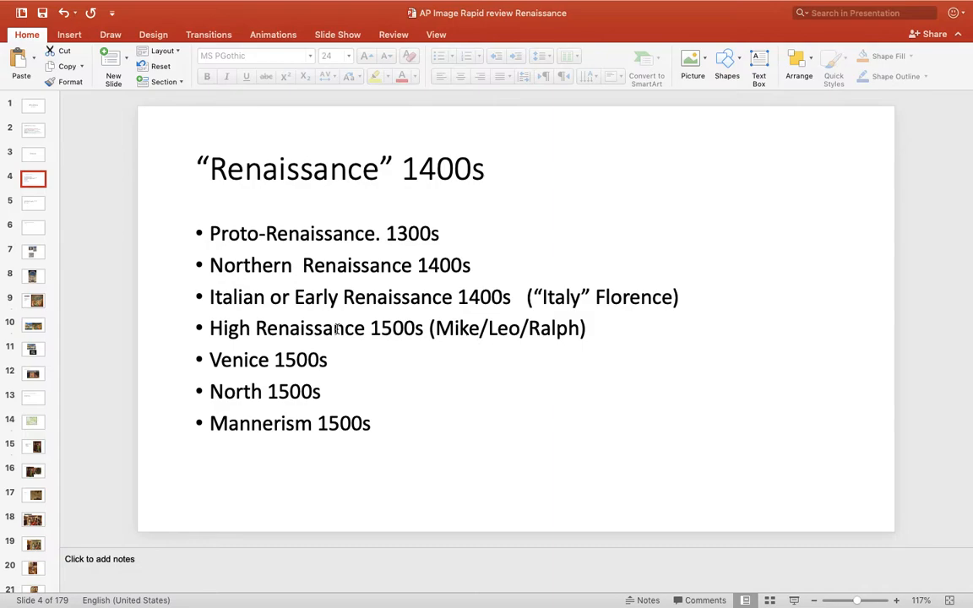
mouse_move(227, 321)
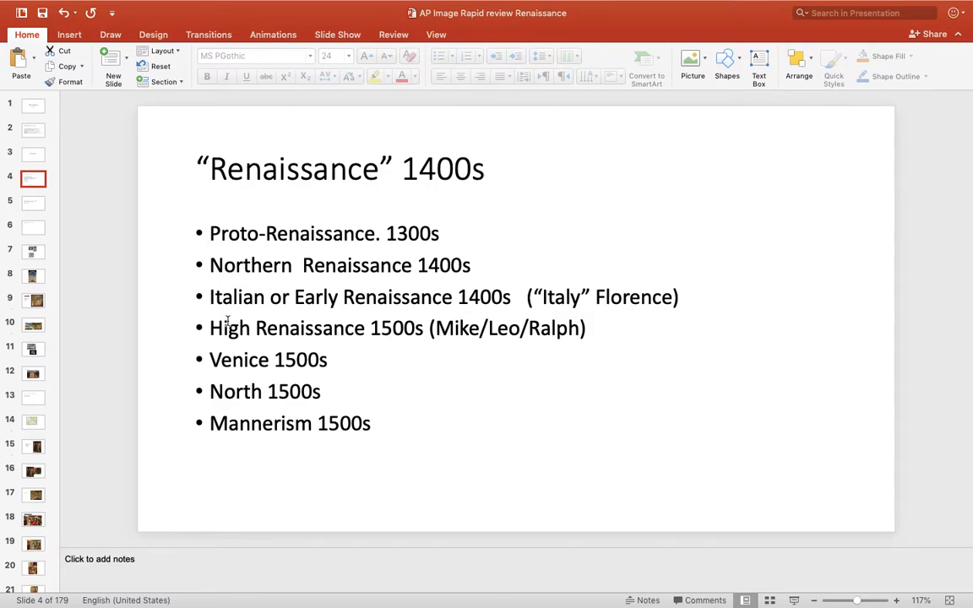
mouse_move(152, 271)
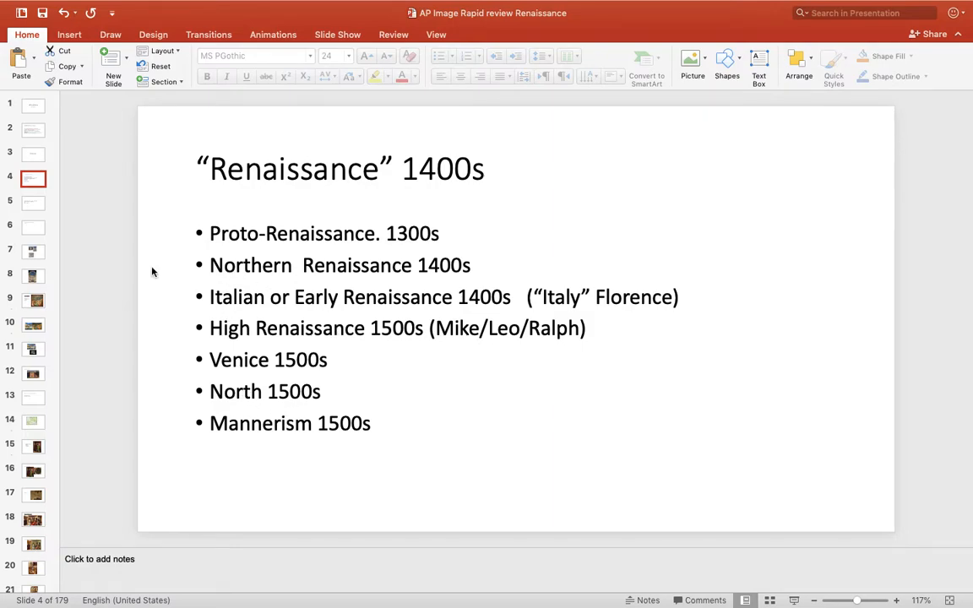
mouse_move(283, 217)
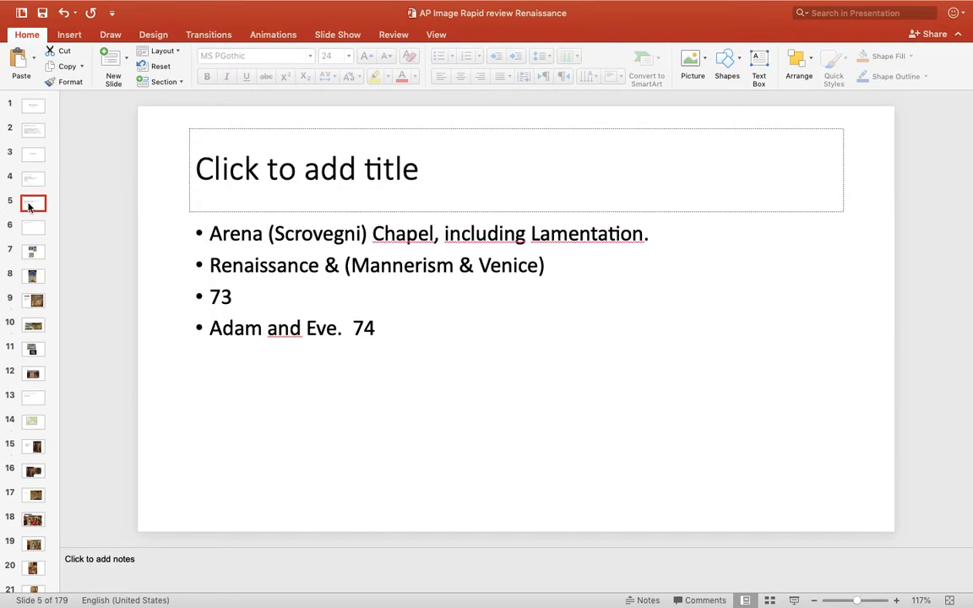
Step through the Scrovegni Chapel, naturalism comparison and Lamentation slides to the Arena Chapel exterior.
left_click(32, 251)
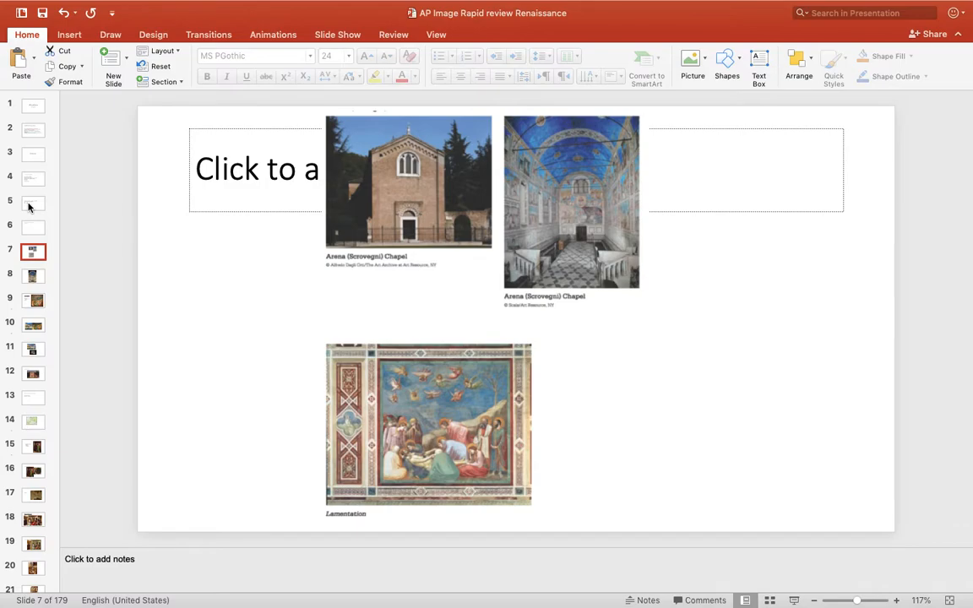
left_click(33, 276)
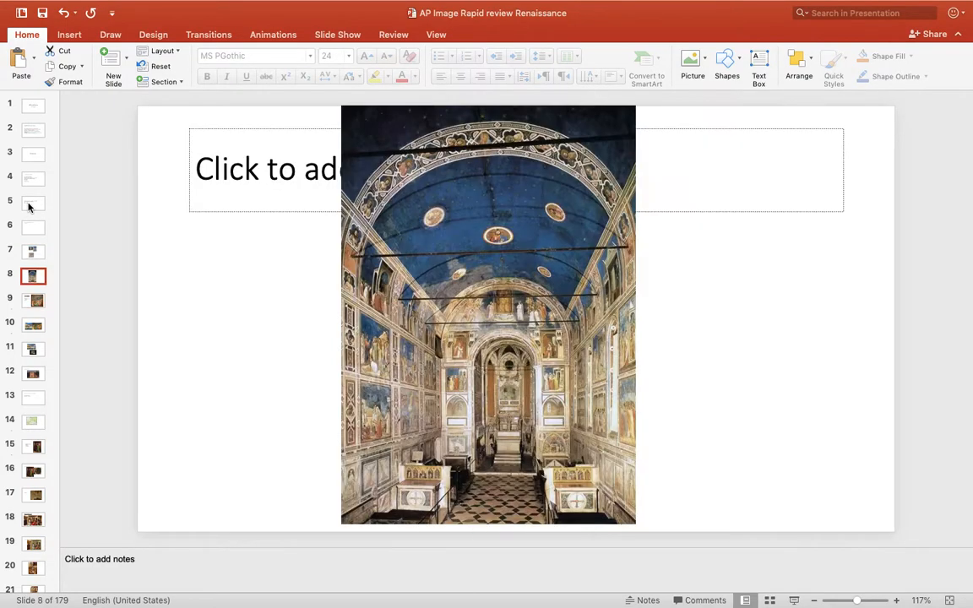
left_click(33, 300)
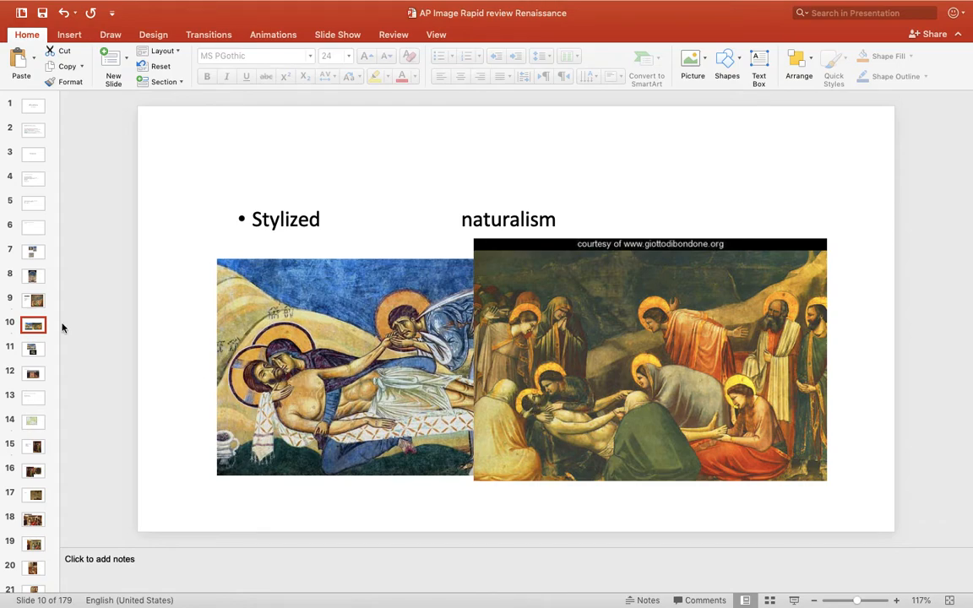
left_click(33, 348)
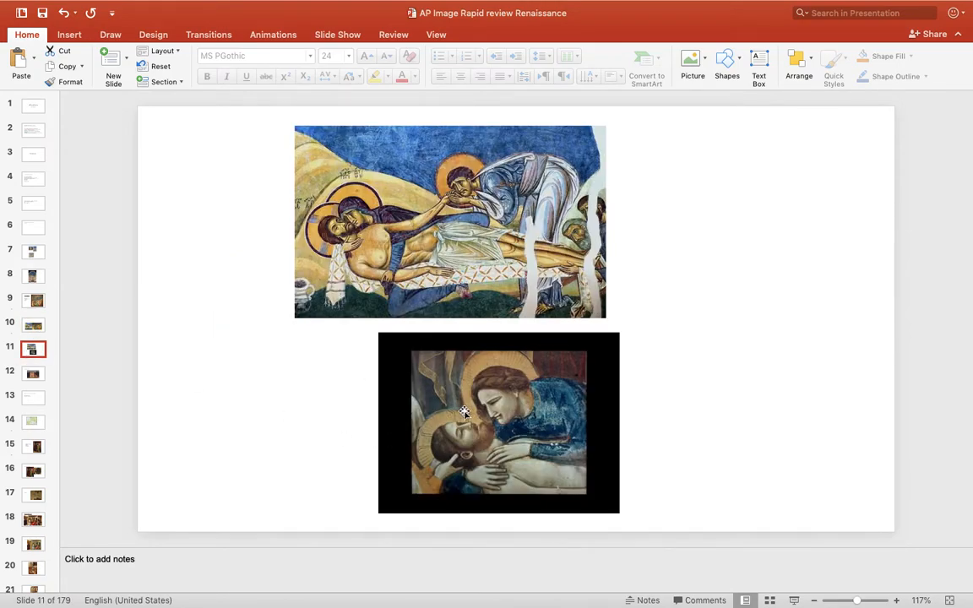
left_click(32, 373)
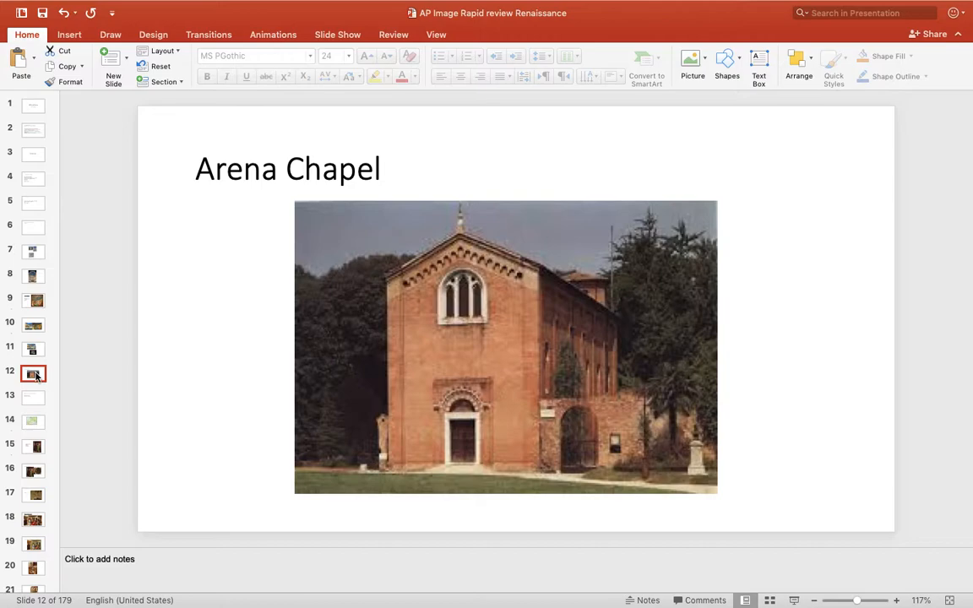
View the Northern Renaissance and Arnolfini Portrait slides, ending on Religion: symbols with the mirror detail.
left_click(32, 396)
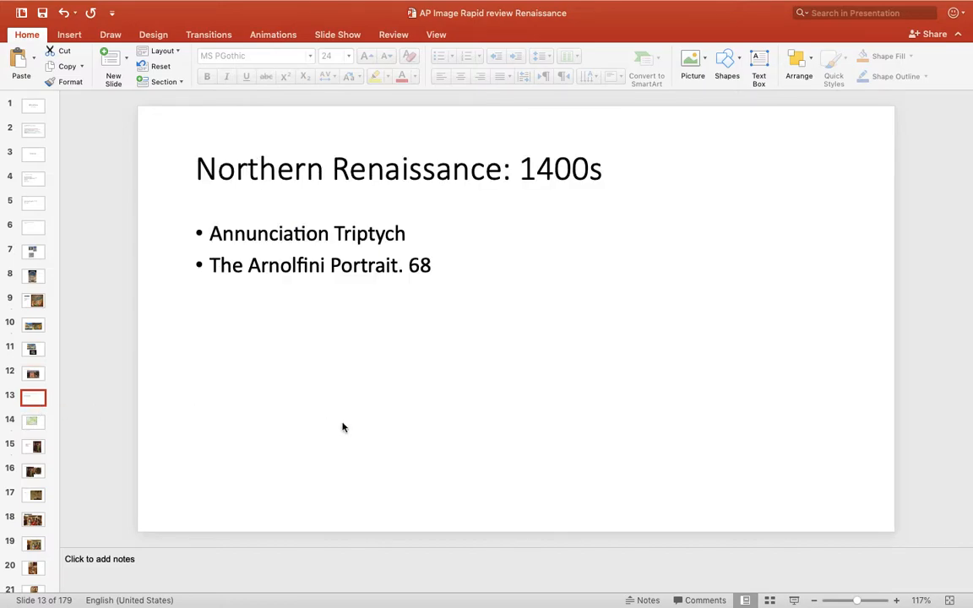
left_click(33, 421)
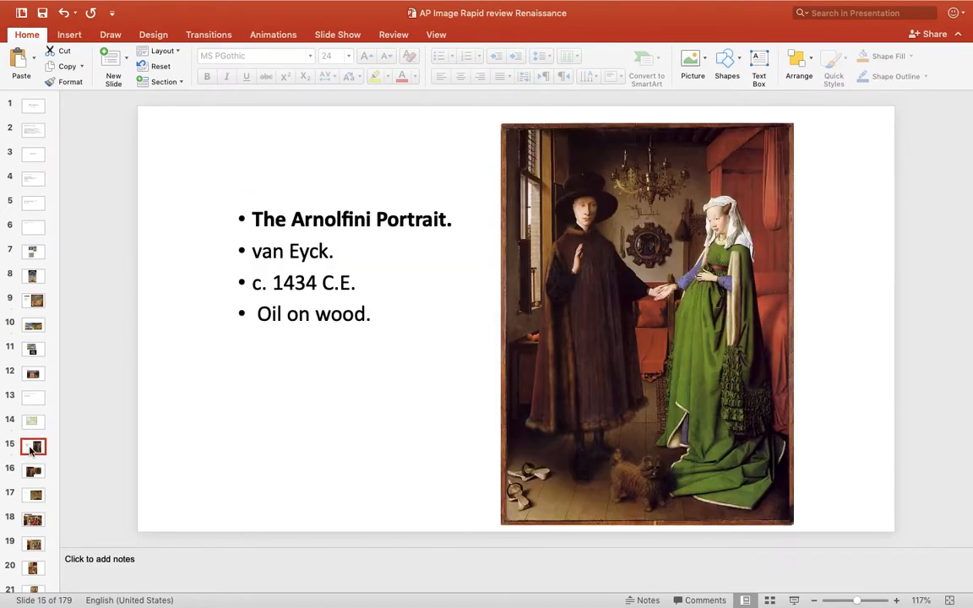
left_click(33, 469)
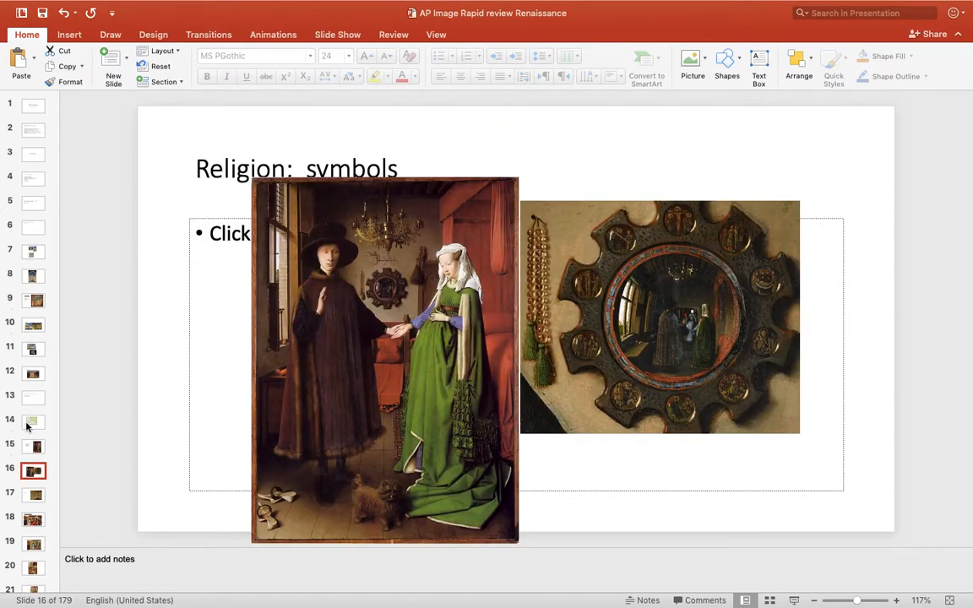
left_click(33, 446)
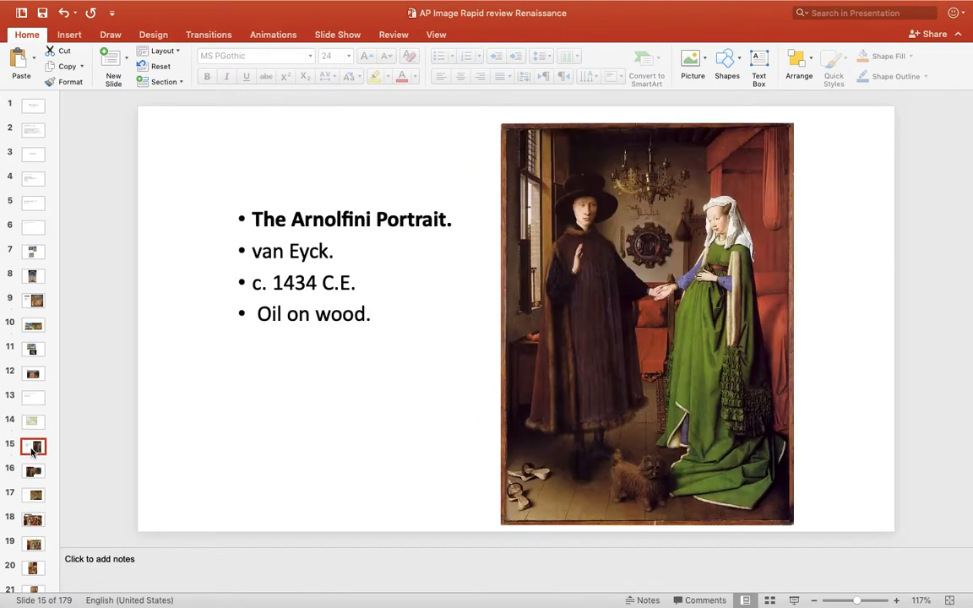
left_click(33, 471)
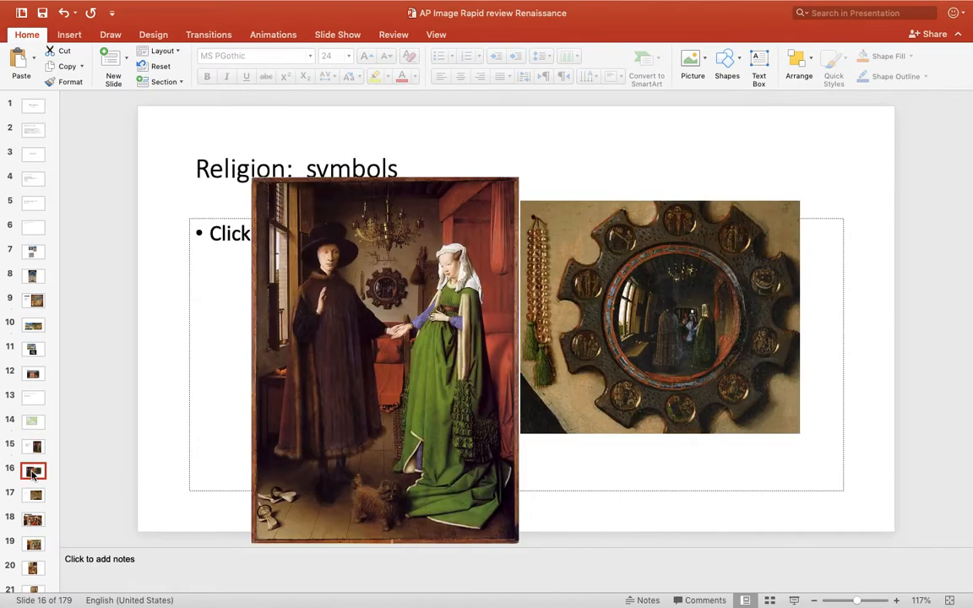
mouse_move(630, 429)
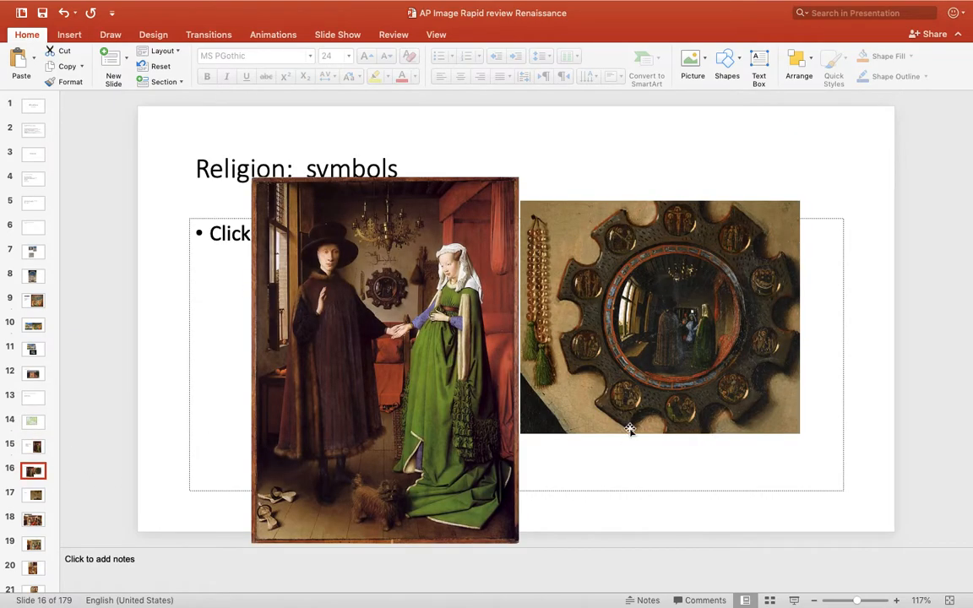
left_click(33, 494)
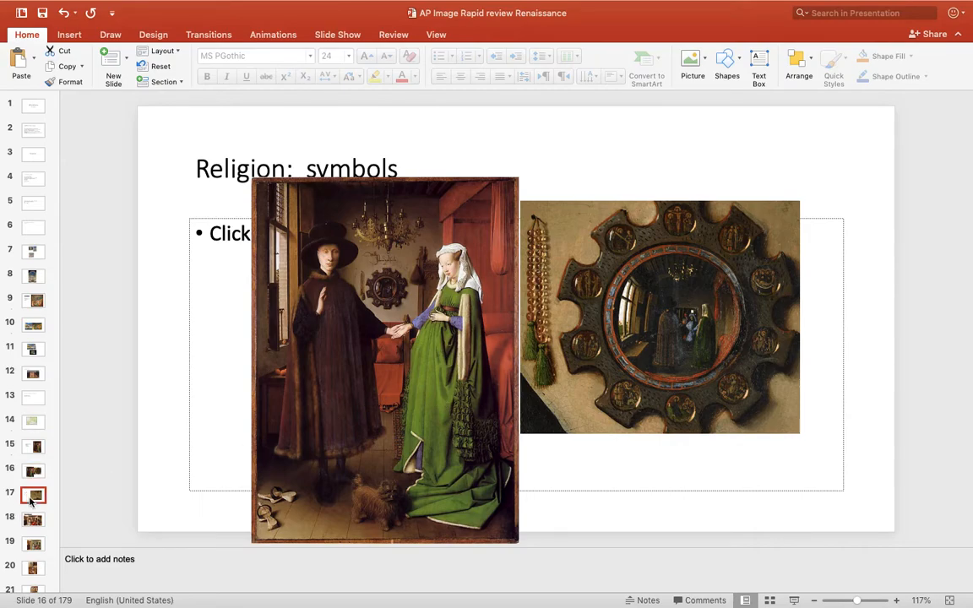
left_click(32, 494)
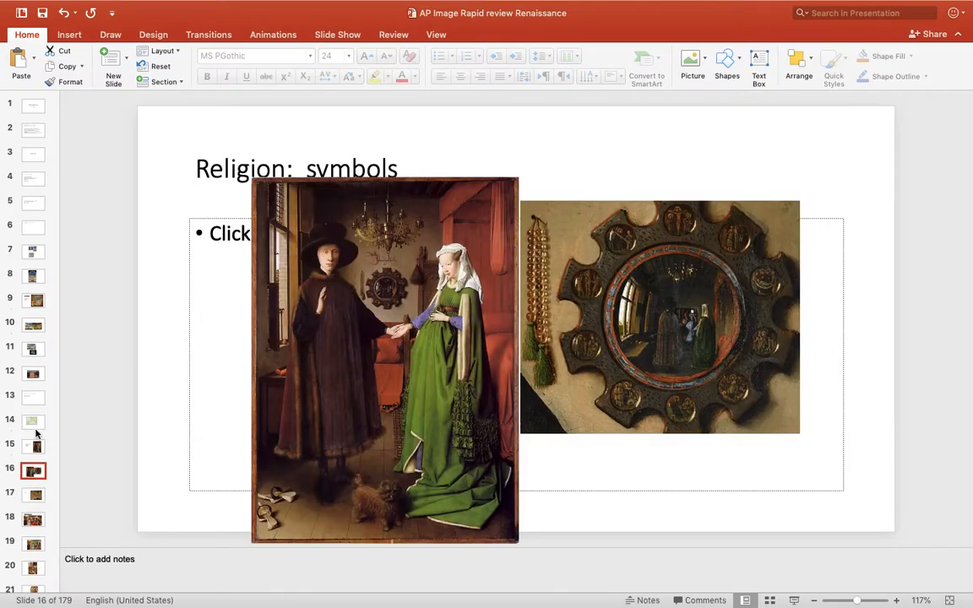
mouse_move(78, 380)
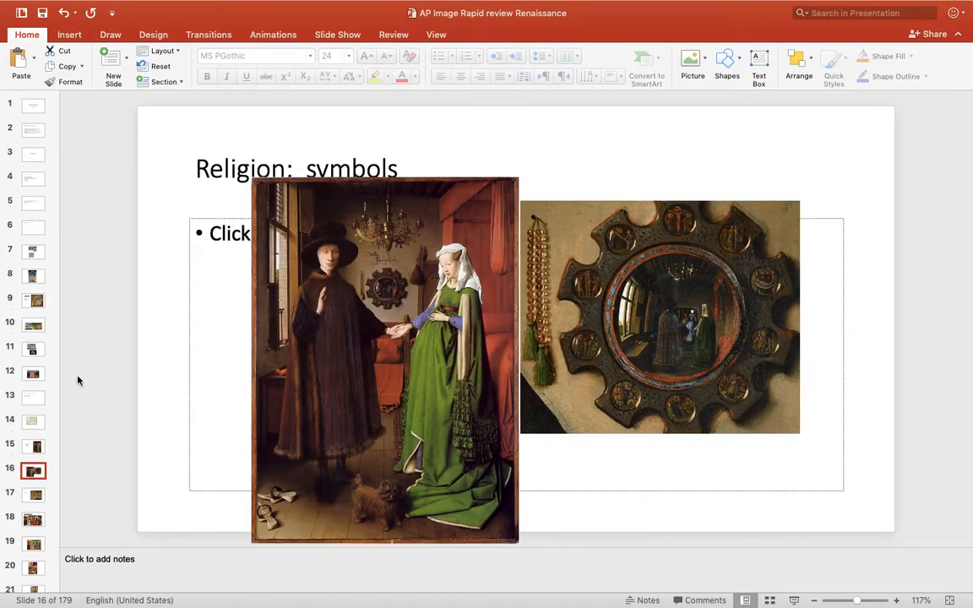
Page past the Merode Altarpiece, Annunciation and still-life slides to slide 24, Early Renaissance.
left_click(34, 519)
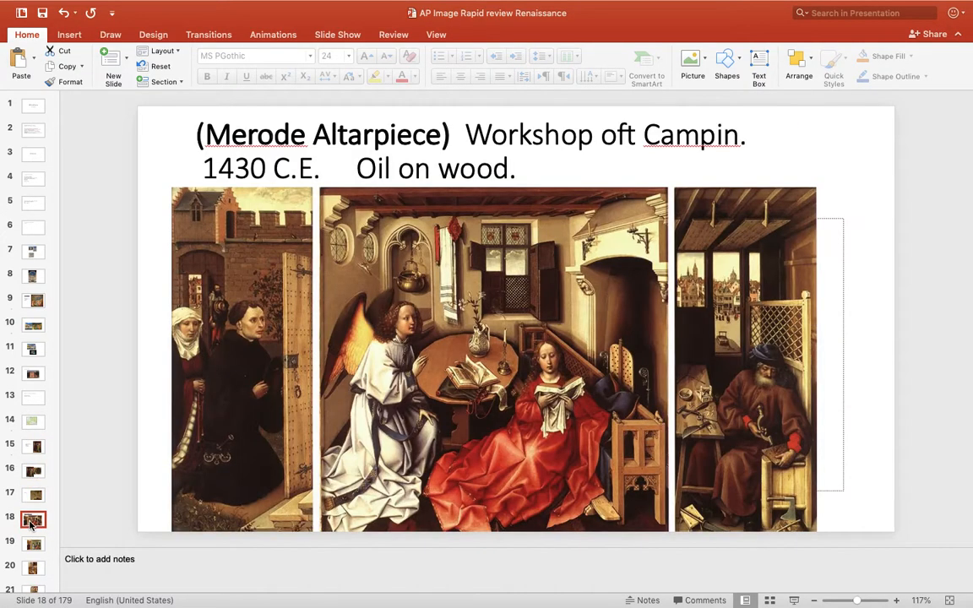
mouse_move(59, 463)
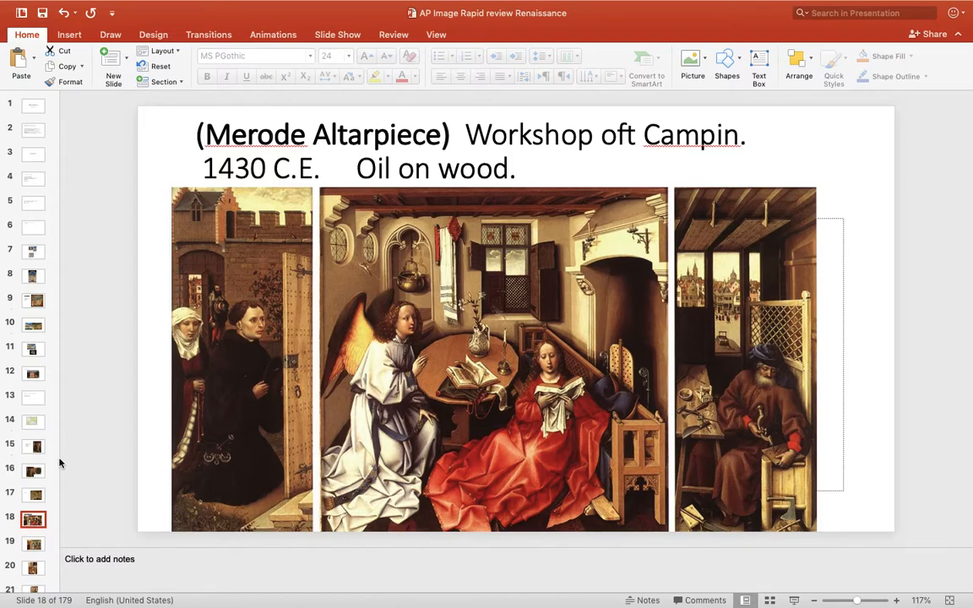
left_click(33, 544)
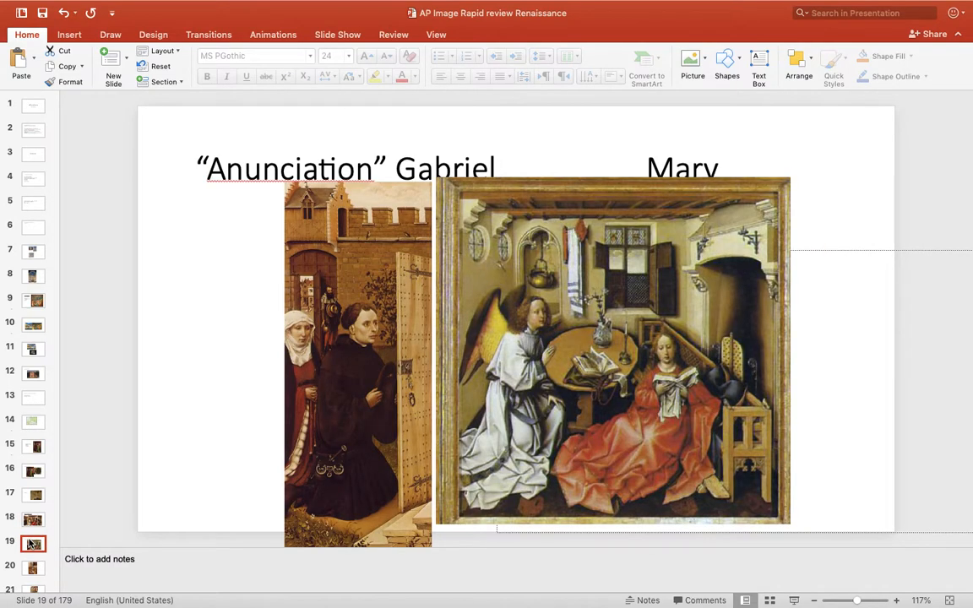
mouse_move(1, 462)
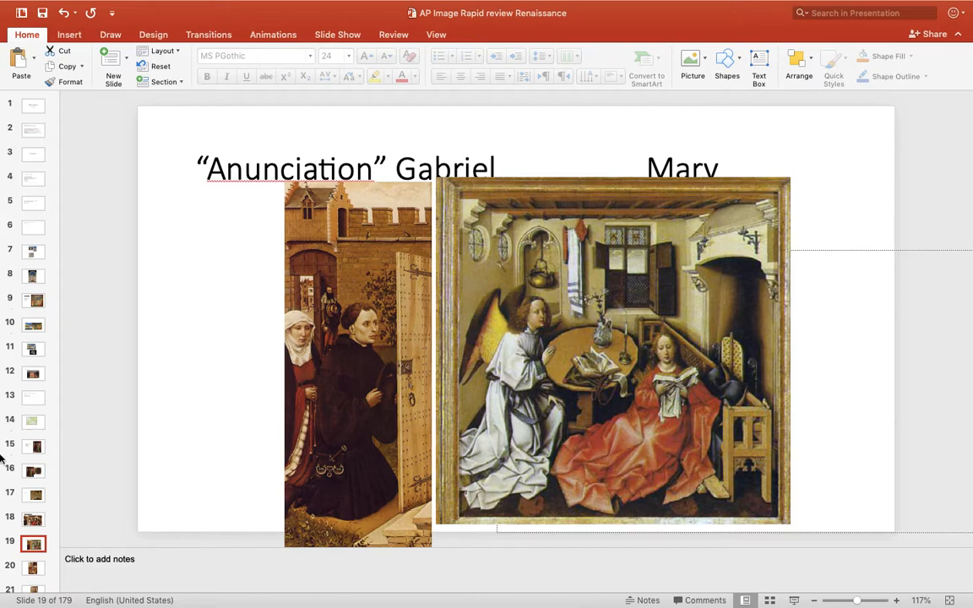
left_click(33, 567)
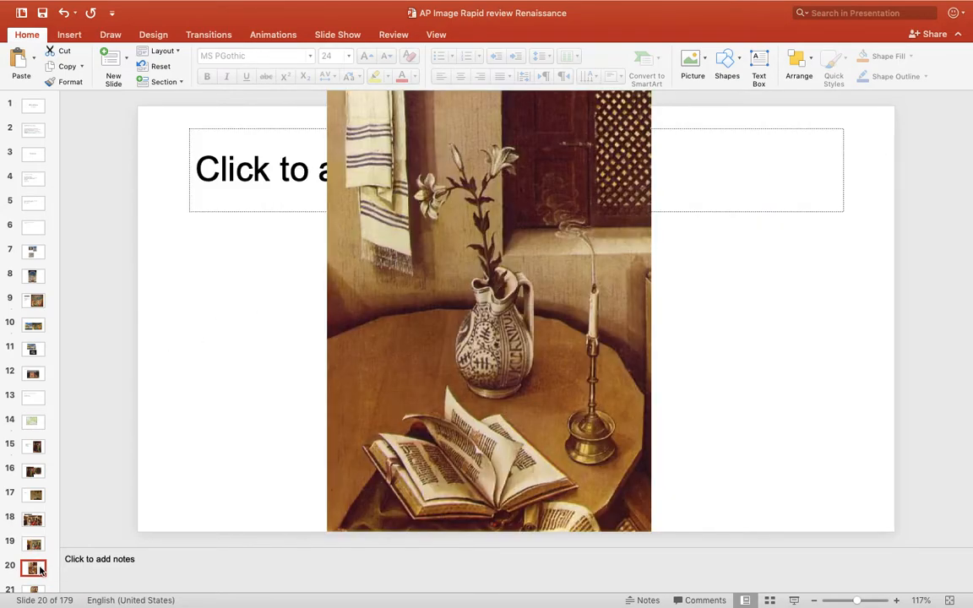
mouse_move(468, 255)
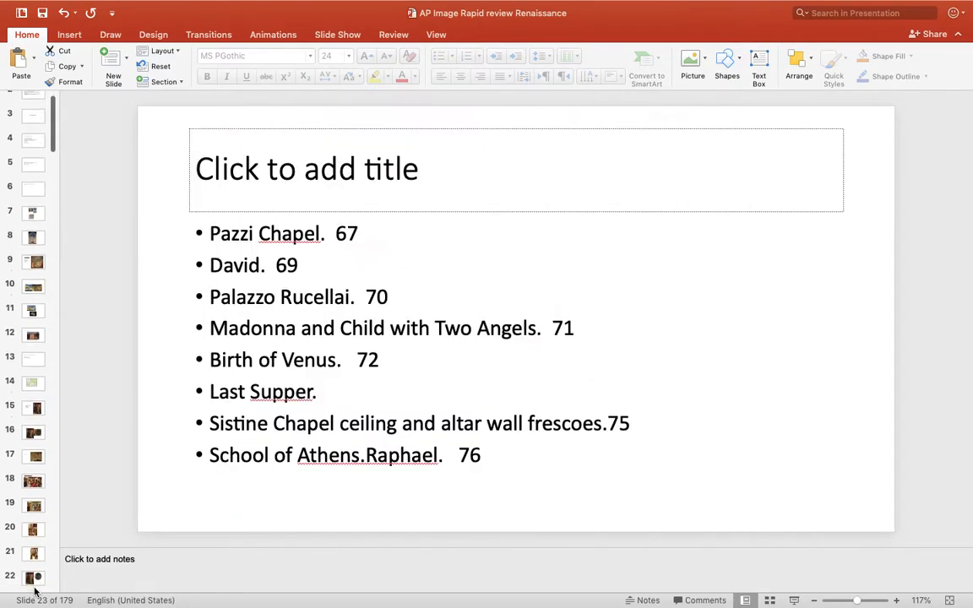
left_click(33, 533)
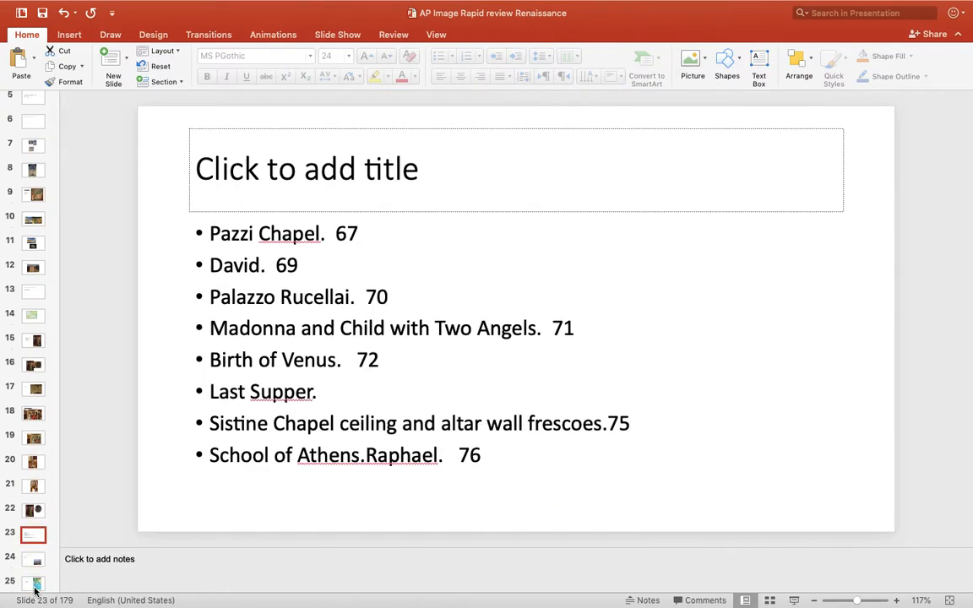
left_click(33, 438)
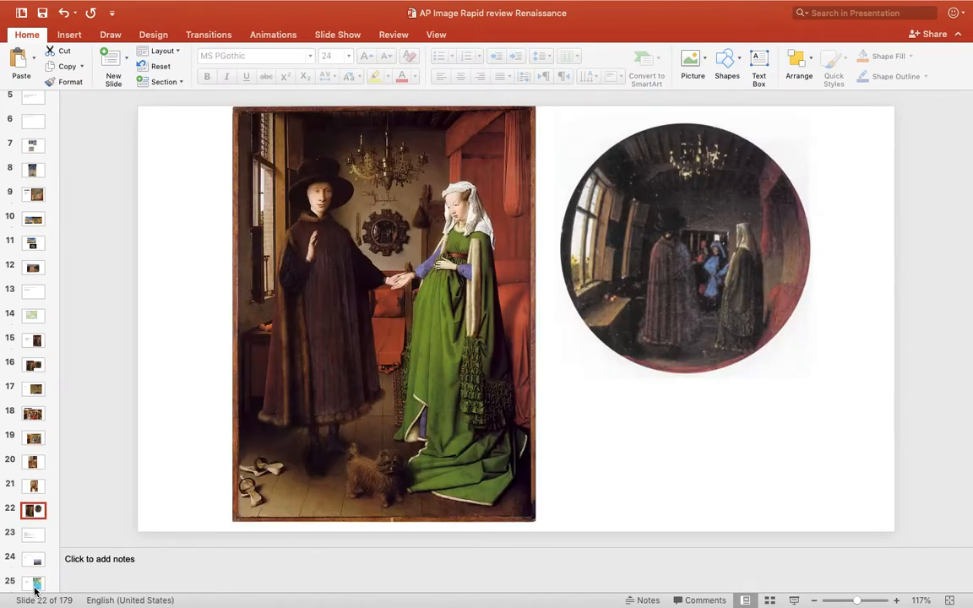
left_click(34, 559)
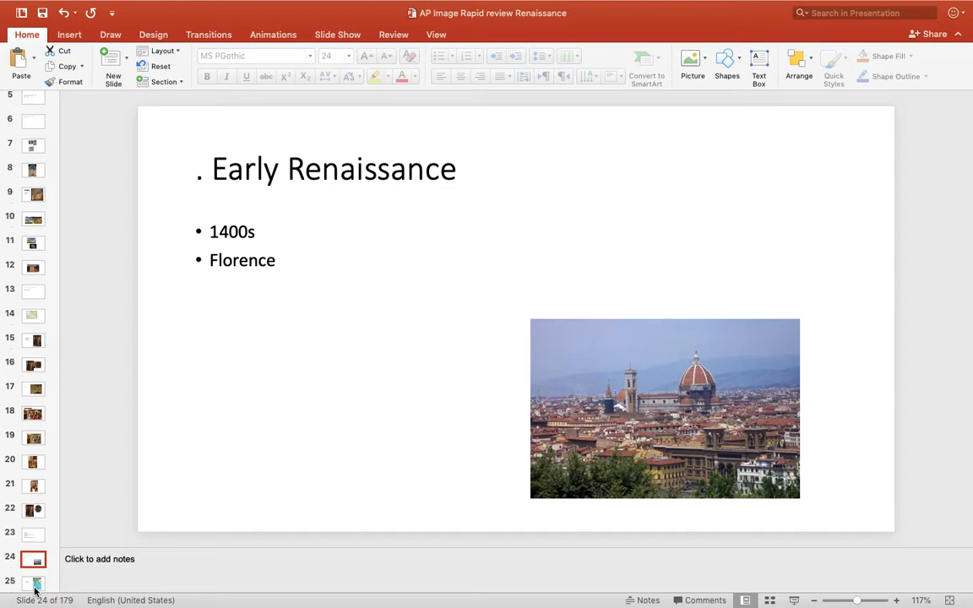
Select the Florence photo, then advance past the Brunelleschi dome to slide 28, Mathematical perspective.
left_click(664, 408)
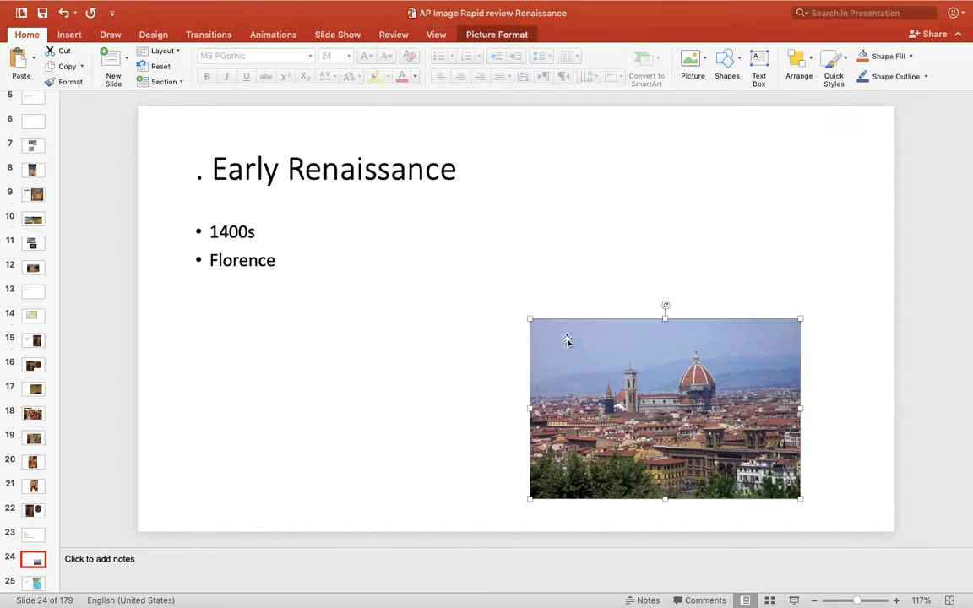
left_click(34, 583)
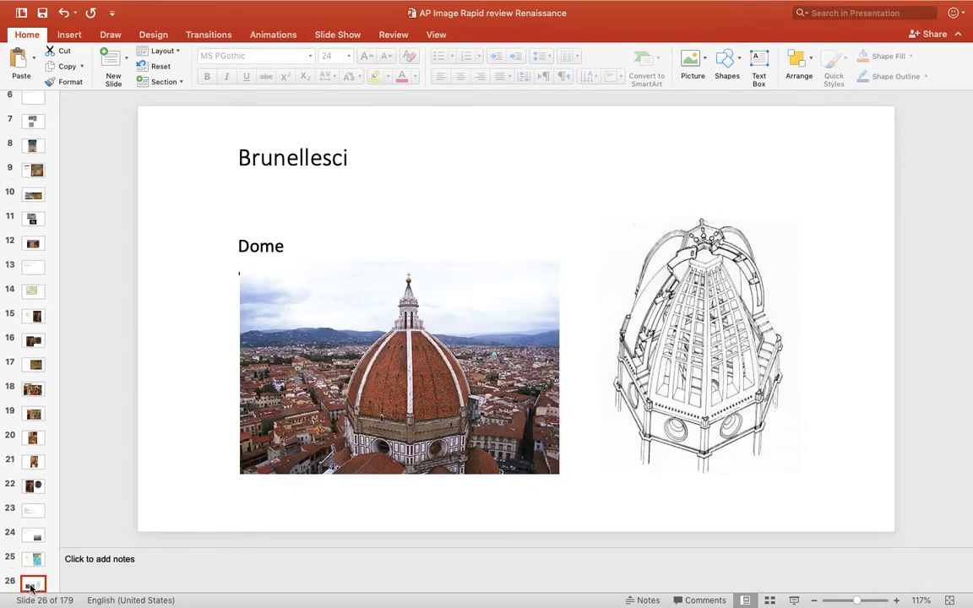
left_click(34, 583)
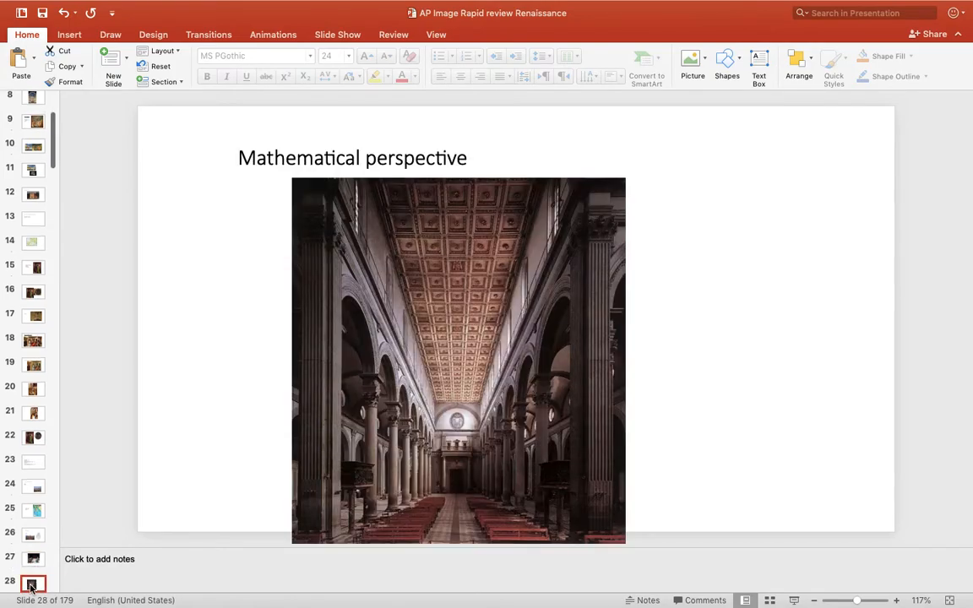
Advance past the Pazzi Chapel slides to slide 32's Renaissance dome versus Gothic nave comparison.
left_click(33, 583)
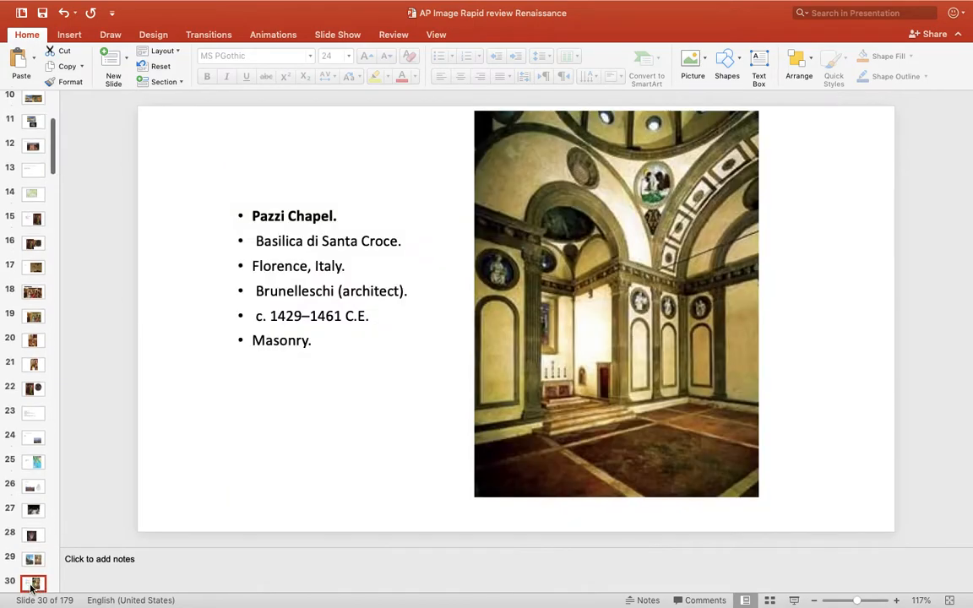
mouse_move(34, 581)
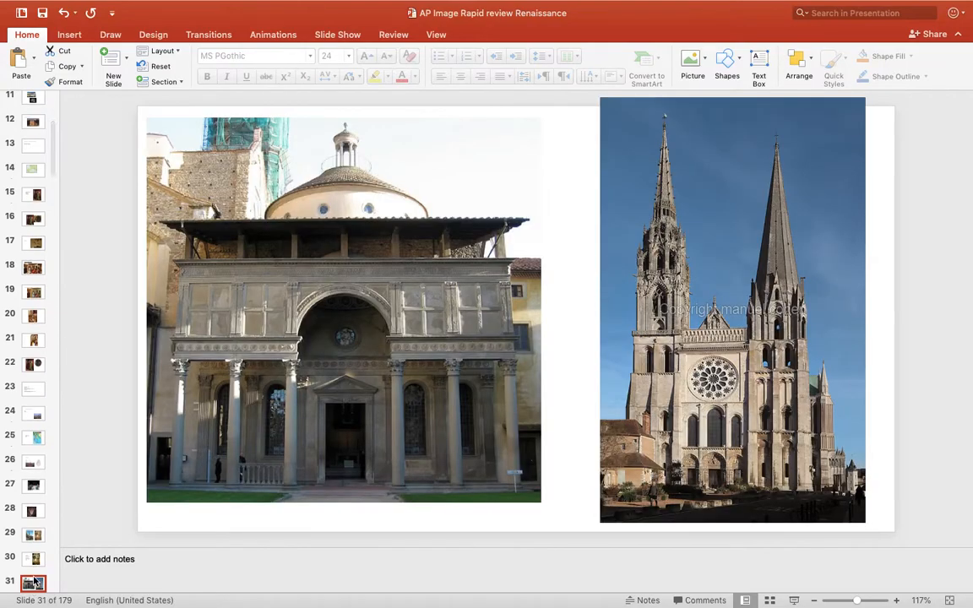
mouse_move(340, 298)
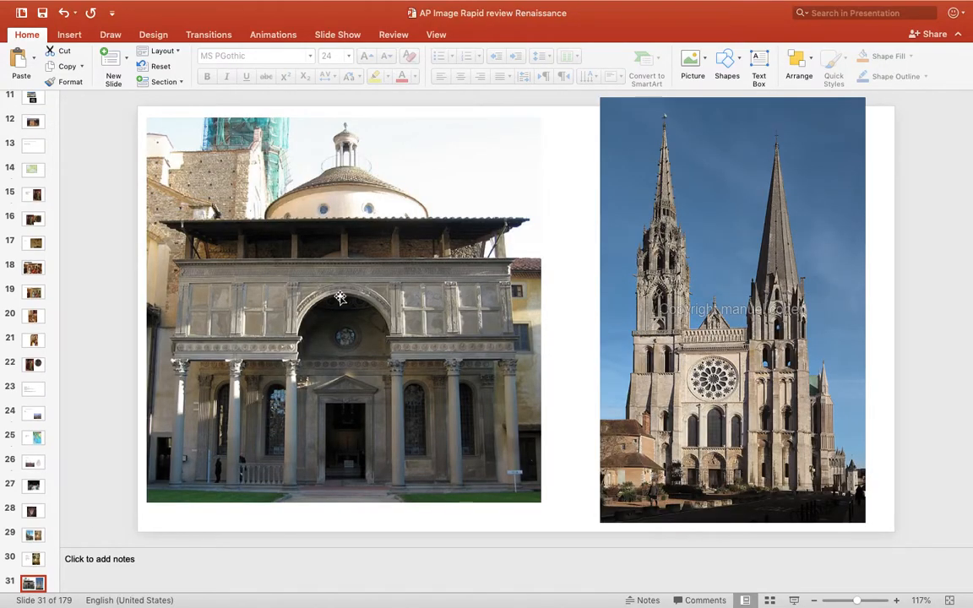
mouse_move(273, 393)
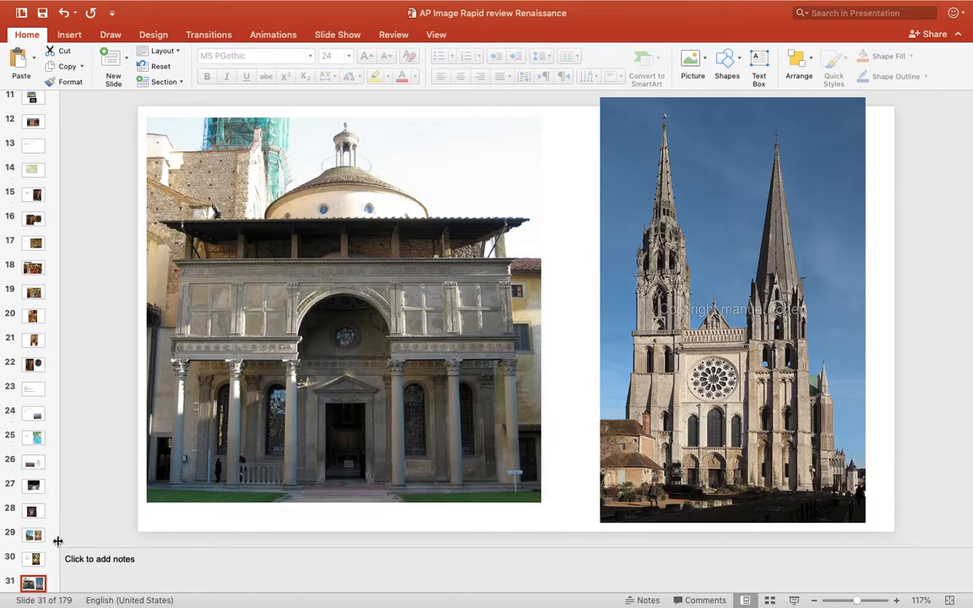
left_click(34, 582)
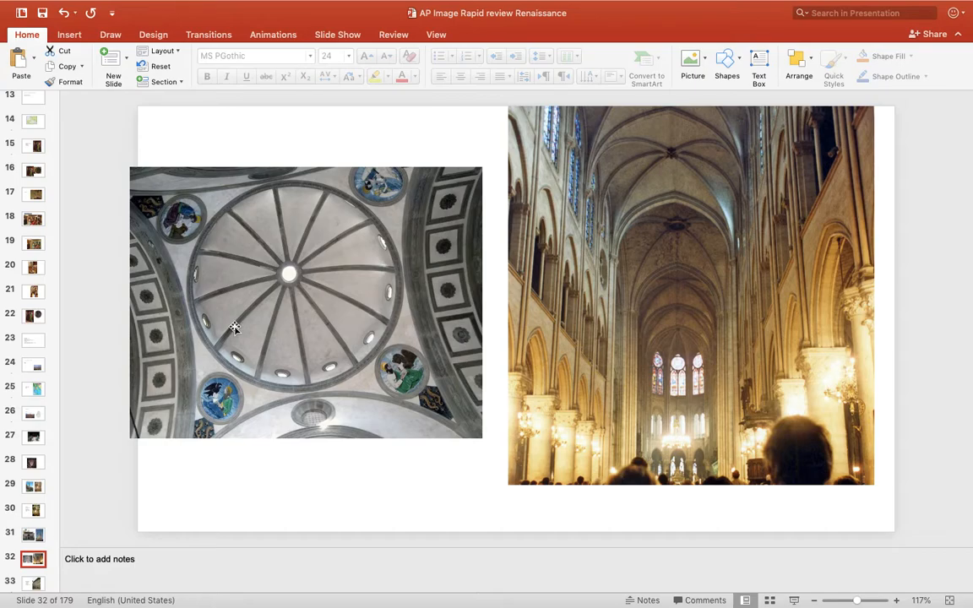
mouse_move(40, 539)
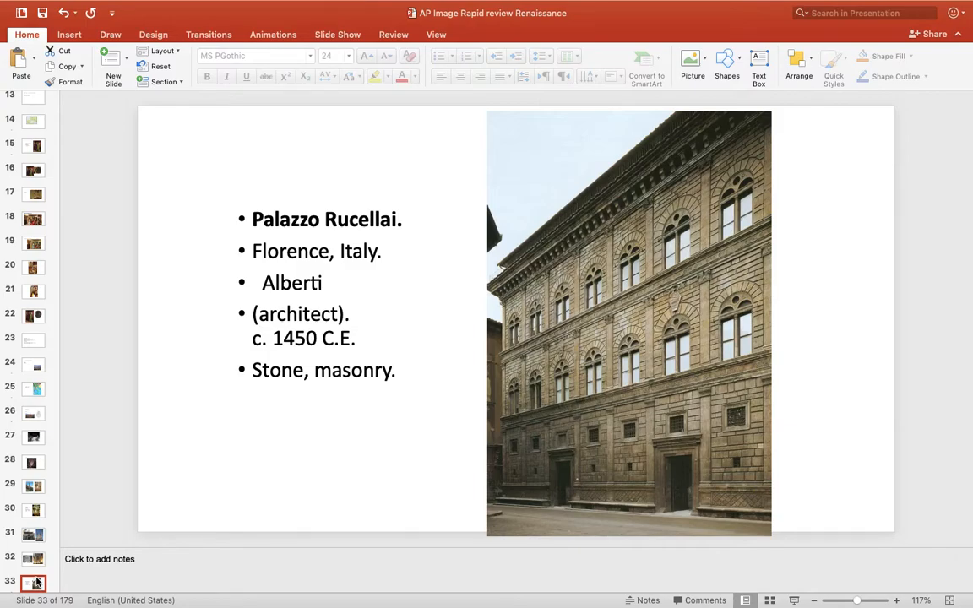
Advance to slide 34, comparing the Colosseum arcade with the Palazzo Rucellai facade.
left_click(33, 582)
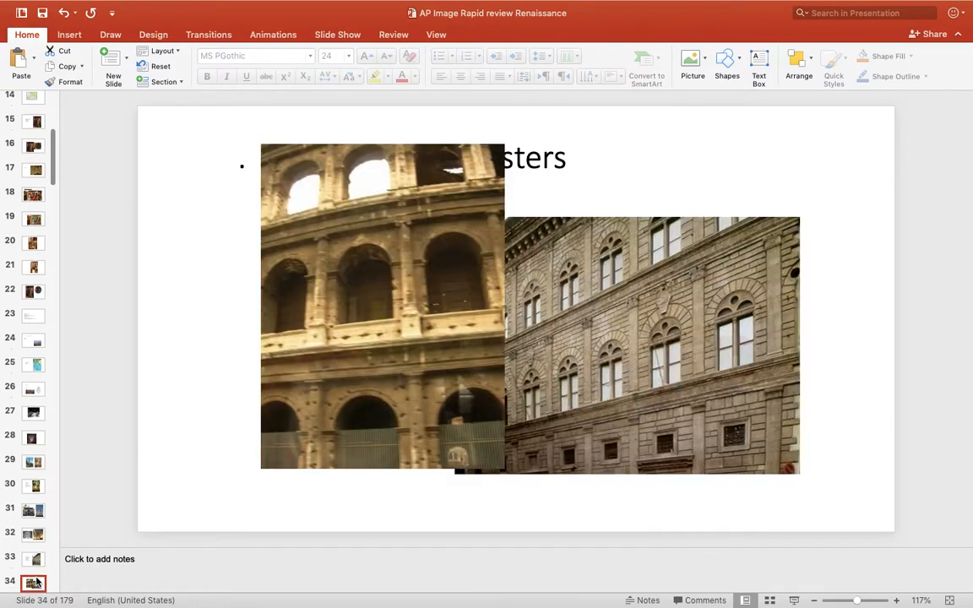
mouse_move(400, 411)
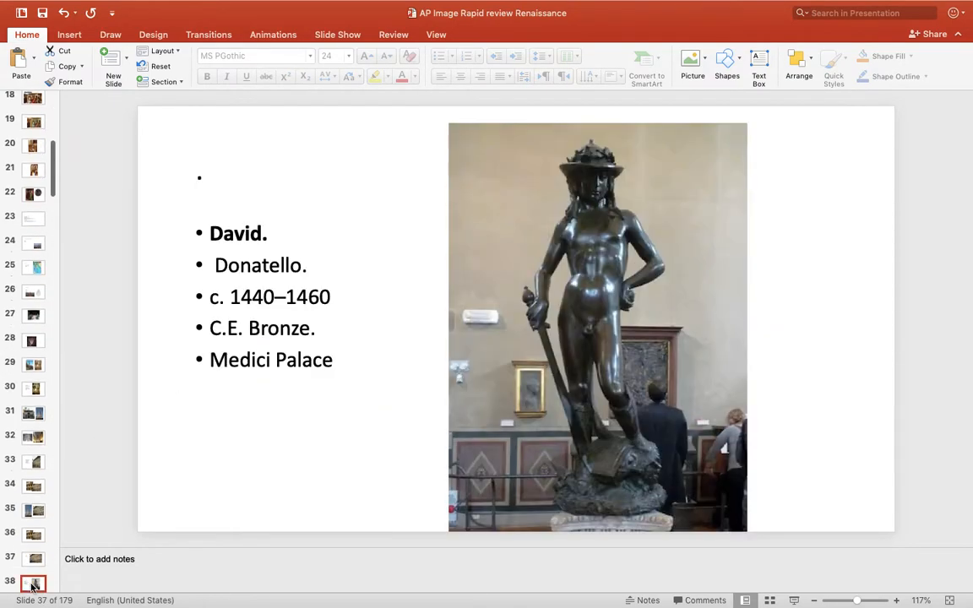
Page through Donatello's David and the David and Goliath comparison to Lippi's Madonna and Child slide.
left_click(33, 582)
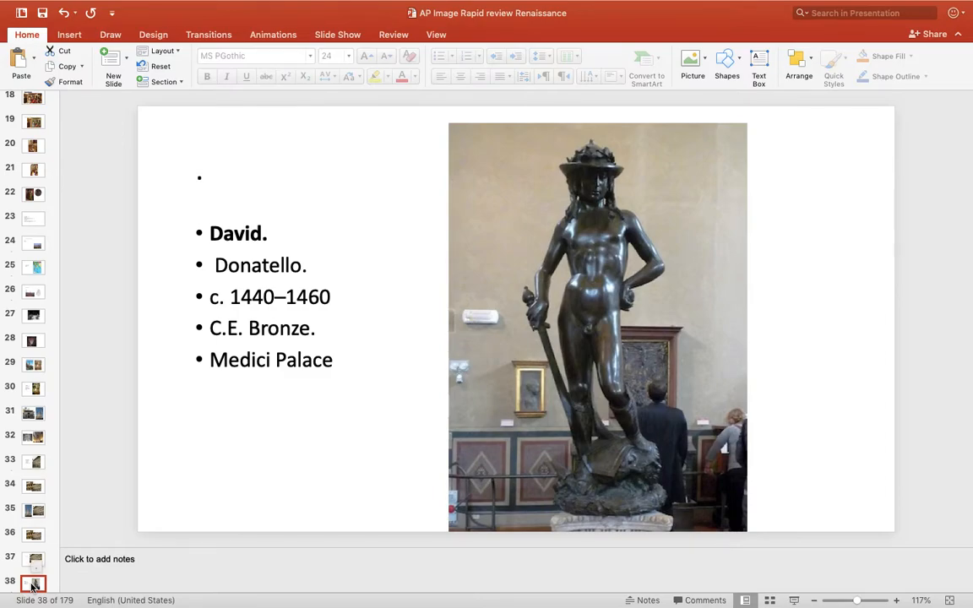
left_click(34, 582)
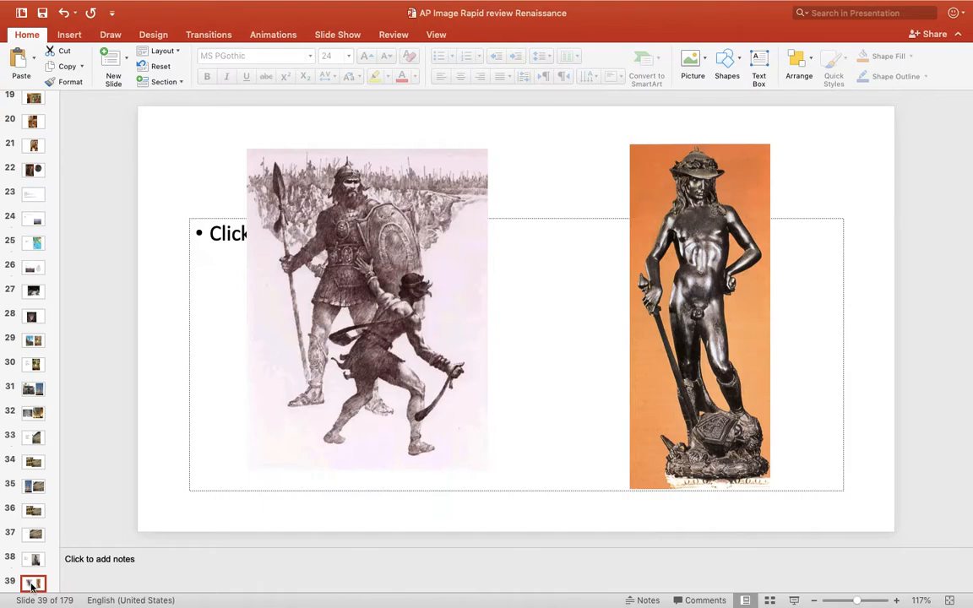
left_click(34, 559)
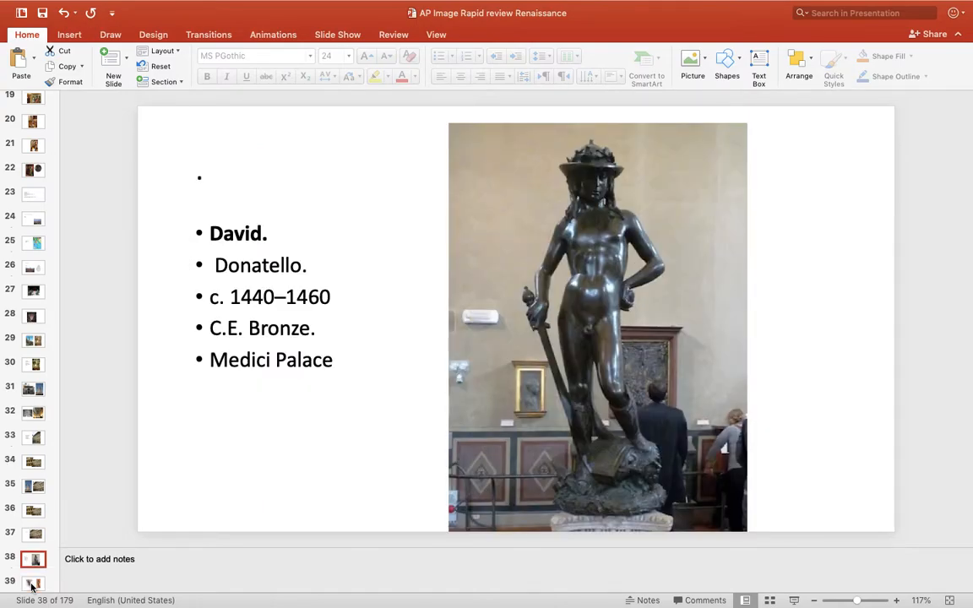
left_click(34, 583)
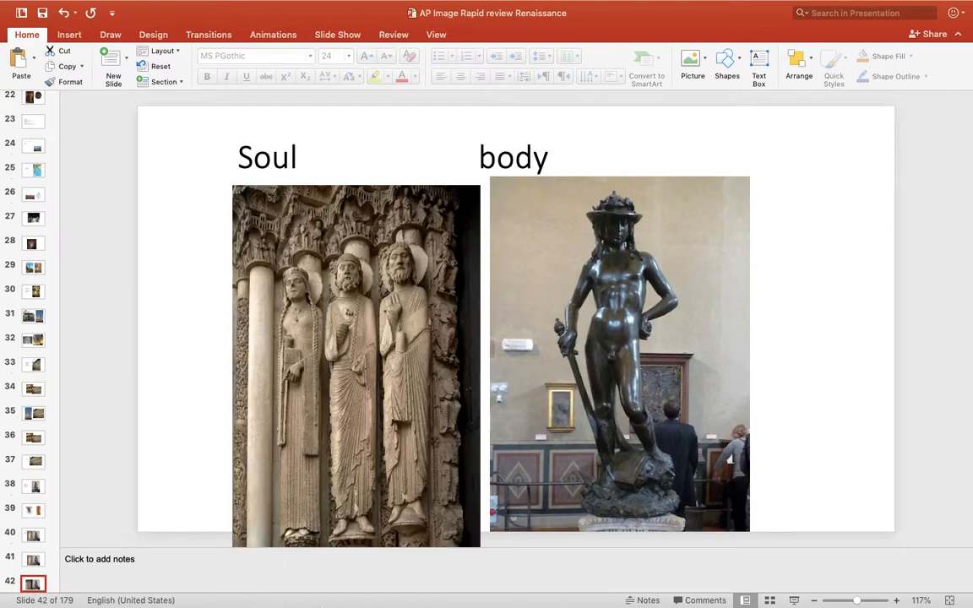
mouse_move(642, 253)
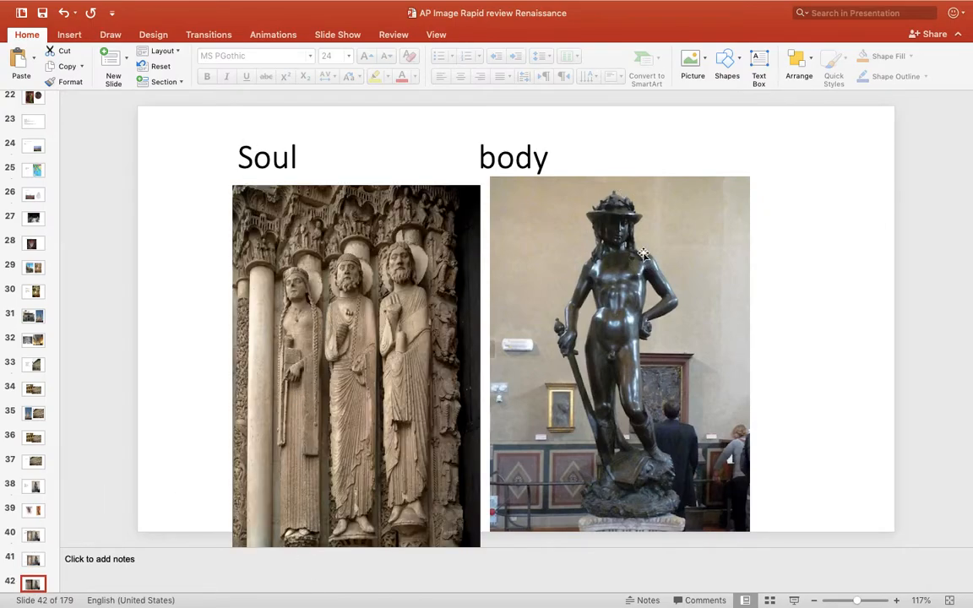
mouse_move(403, 219)
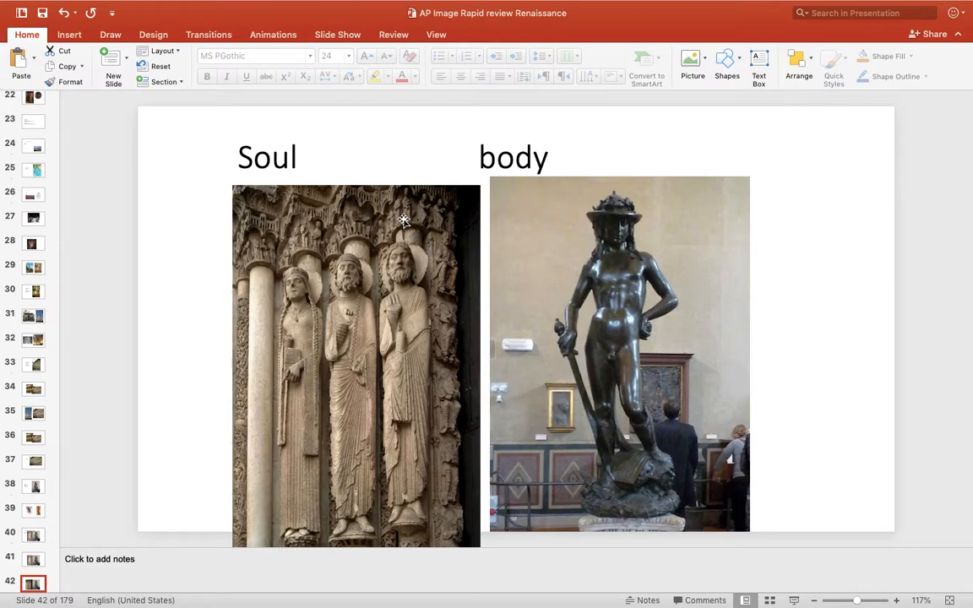
mouse_move(580, 256)
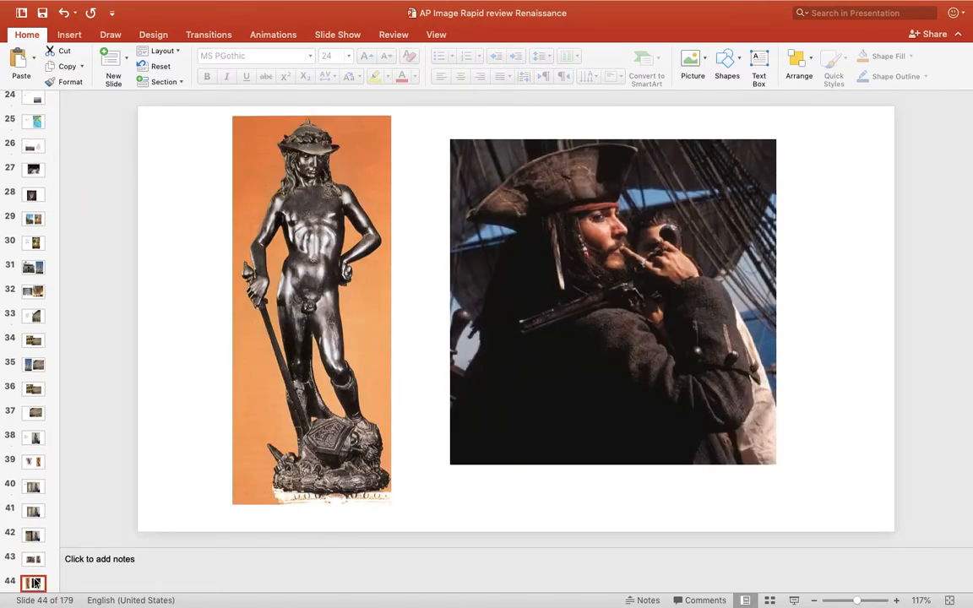
left_click(34, 582)
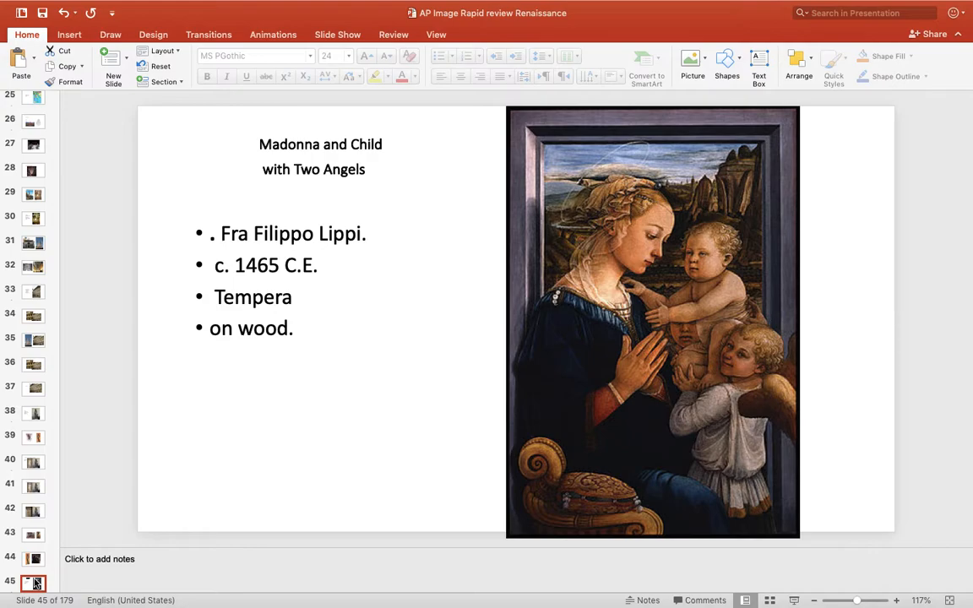
Page through the Painting and Vases slides, then return to slide 51's Madonna–Arnolfini comparison.
left_click(34, 582)
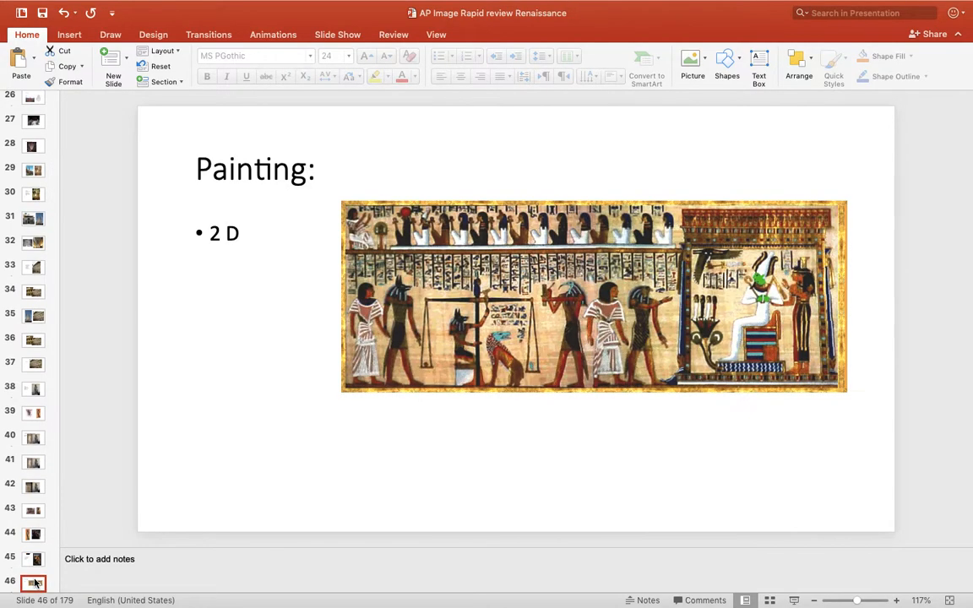
left_click(35, 583)
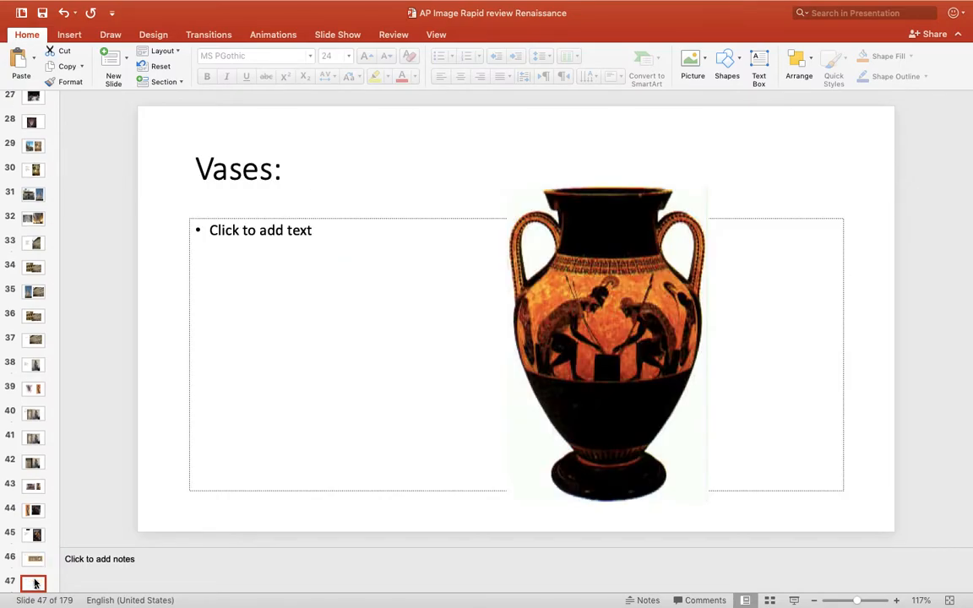
left_click(34, 583)
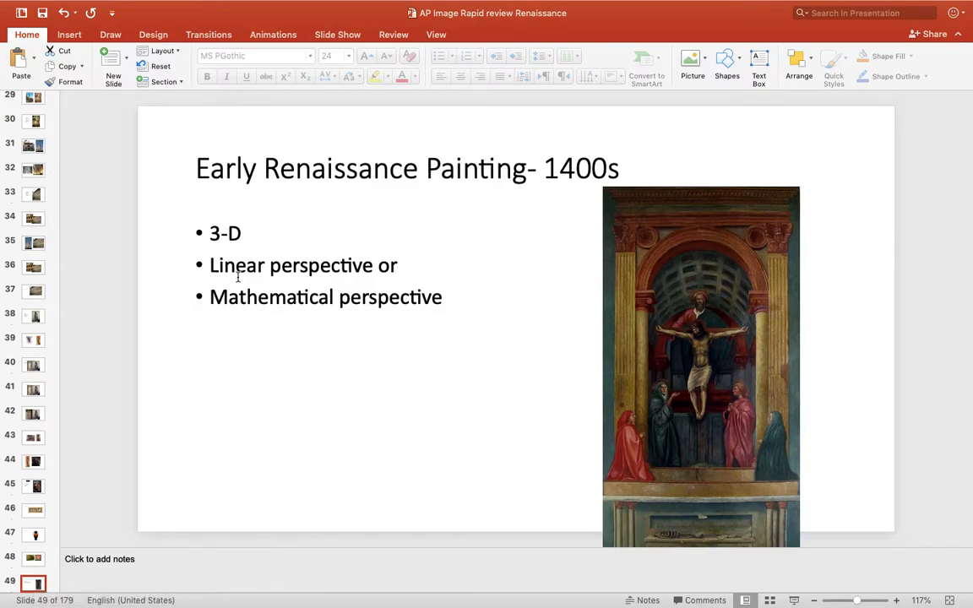
mouse_move(307, 393)
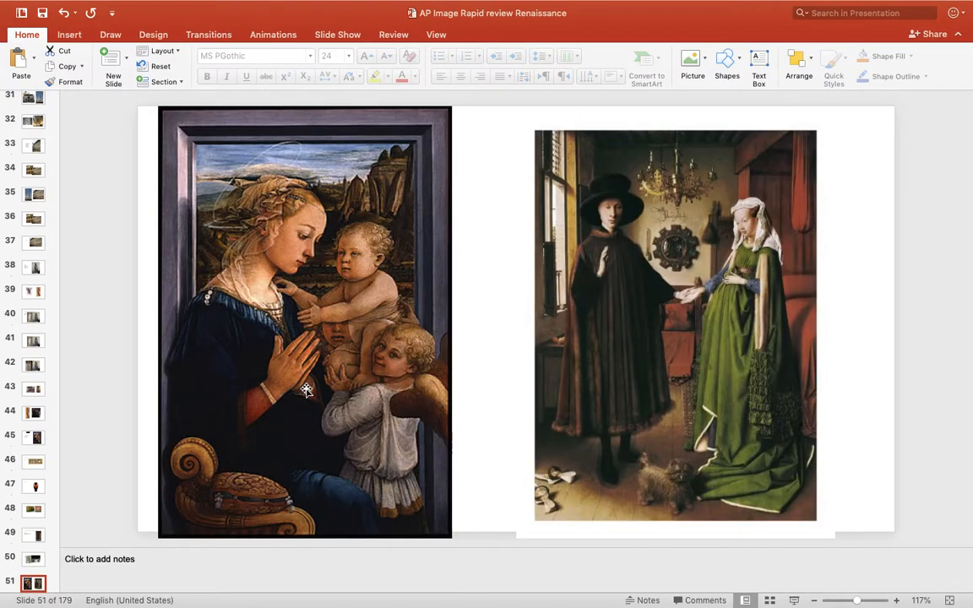
mouse_move(667, 259)
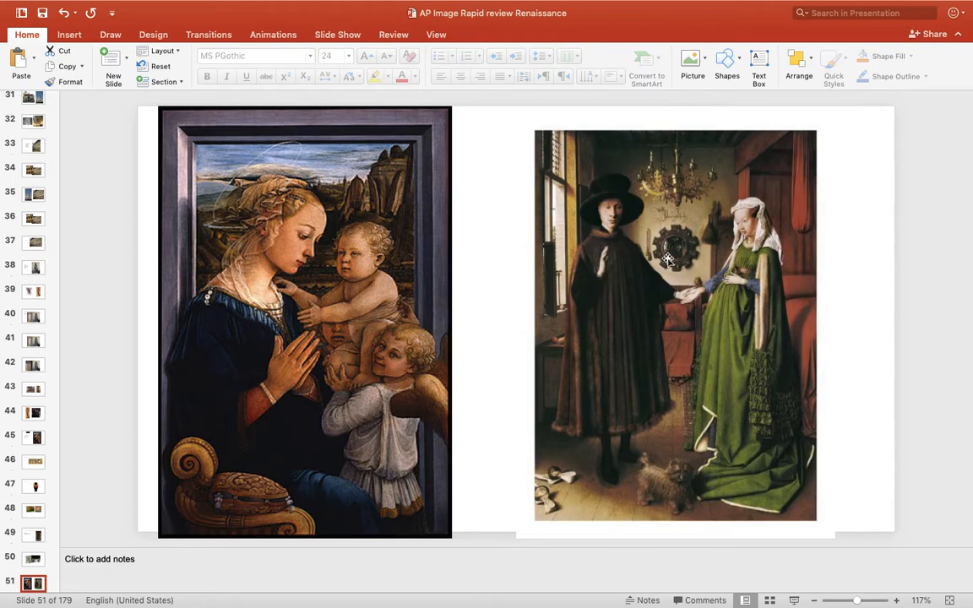
mouse_move(251, 312)
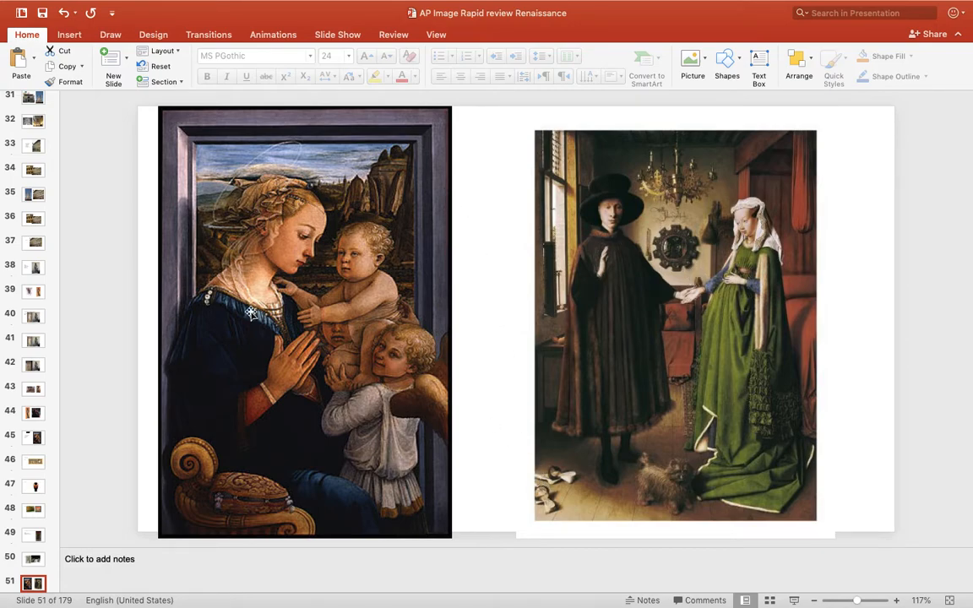
mouse_move(262, 267)
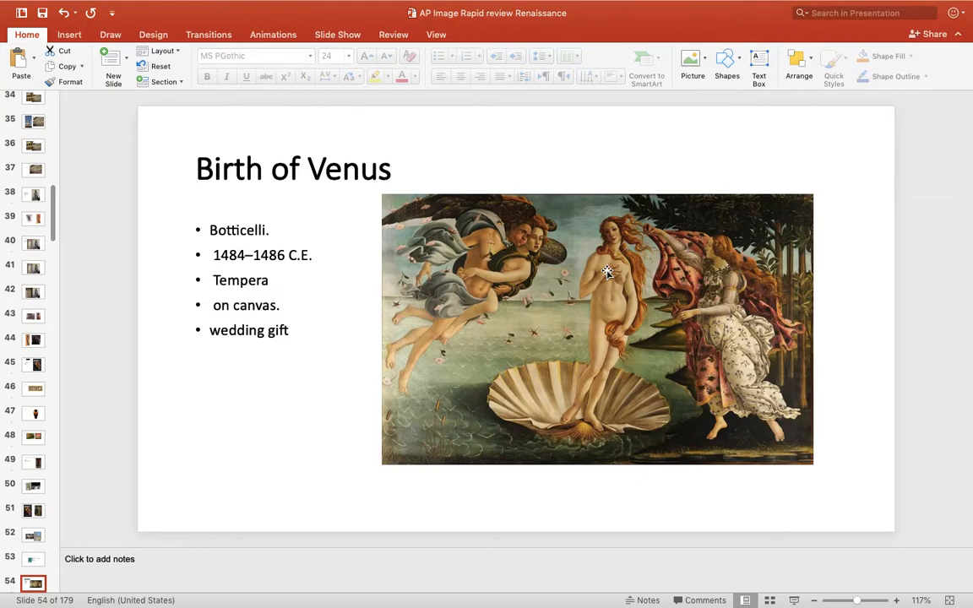
left_click(34, 510)
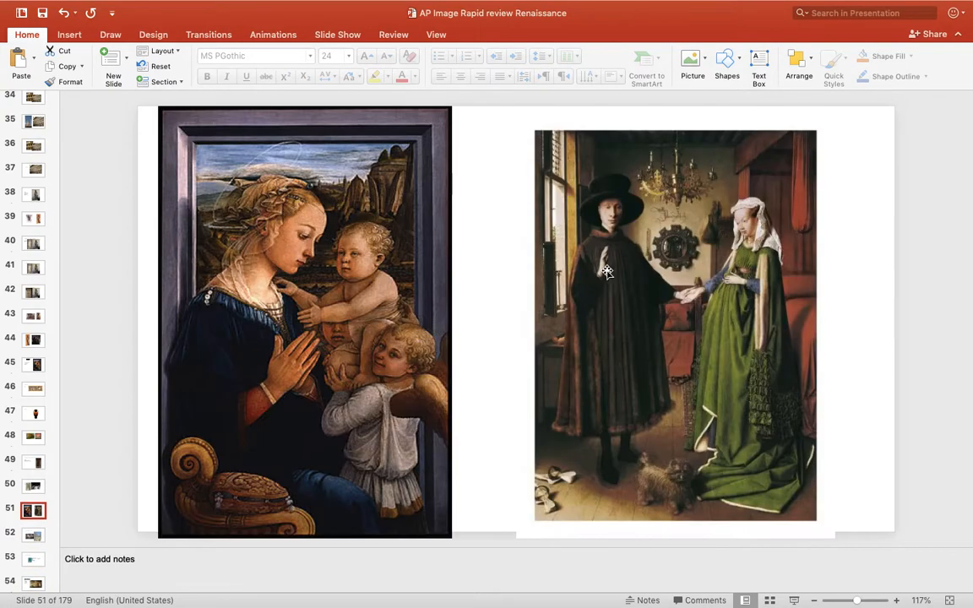
mouse_move(412, 262)
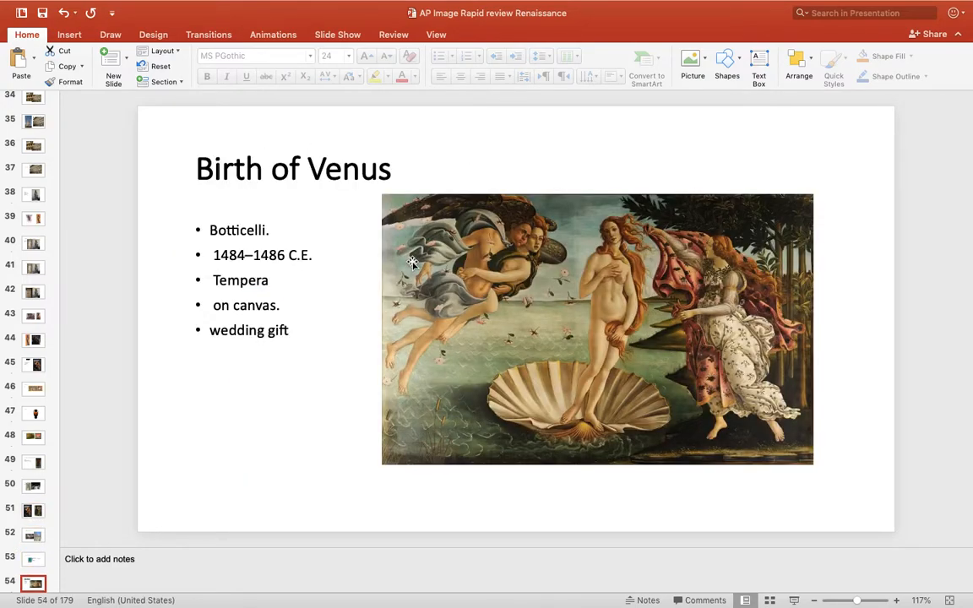
scroll("down", 3)
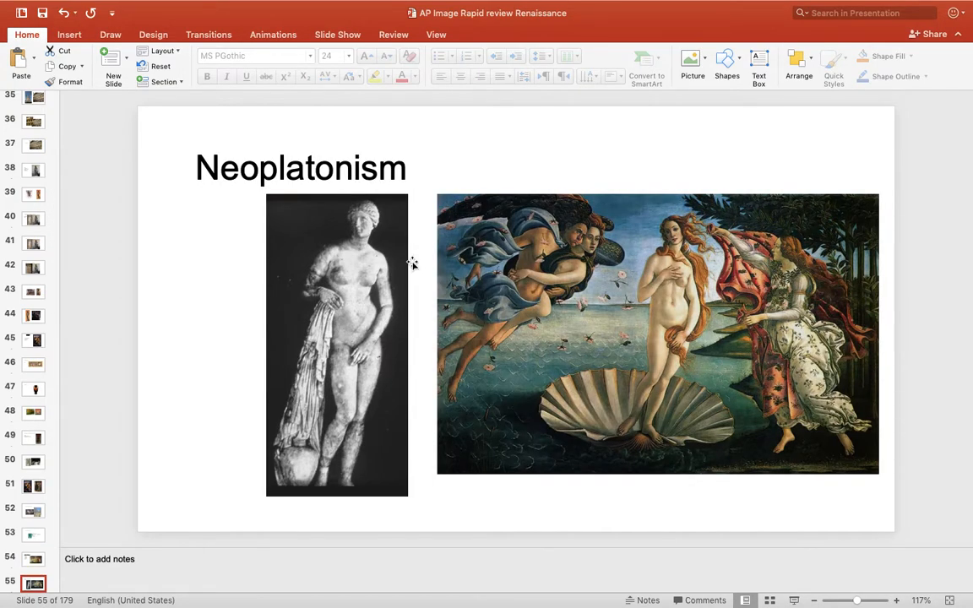
left_click(34, 532)
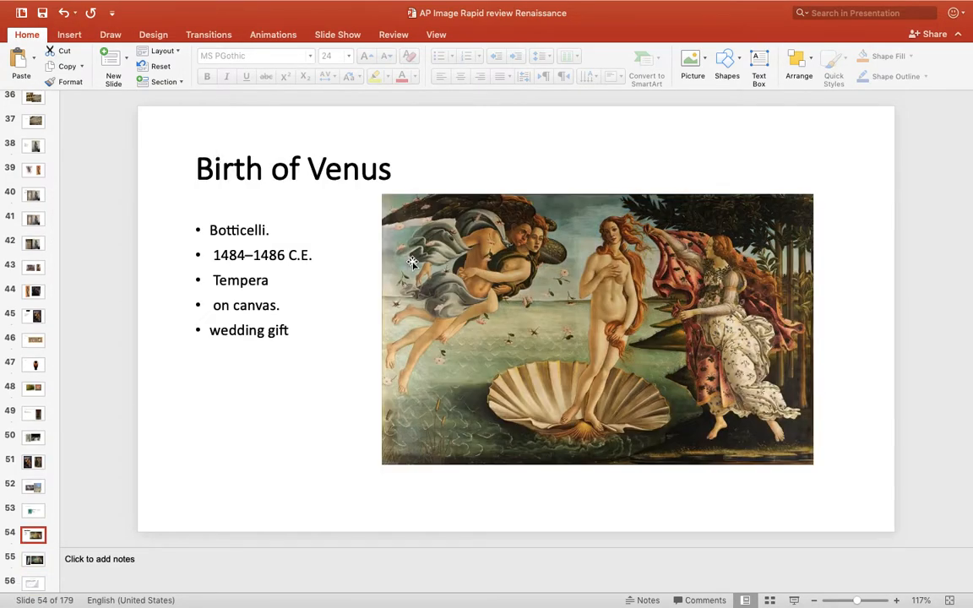
mouse_move(459, 243)
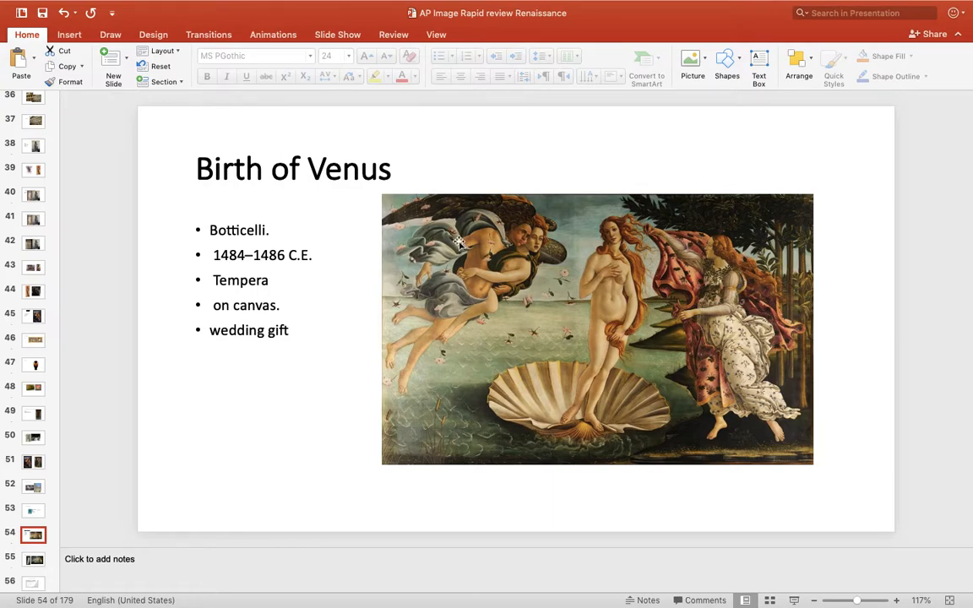
mouse_move(620, 323)
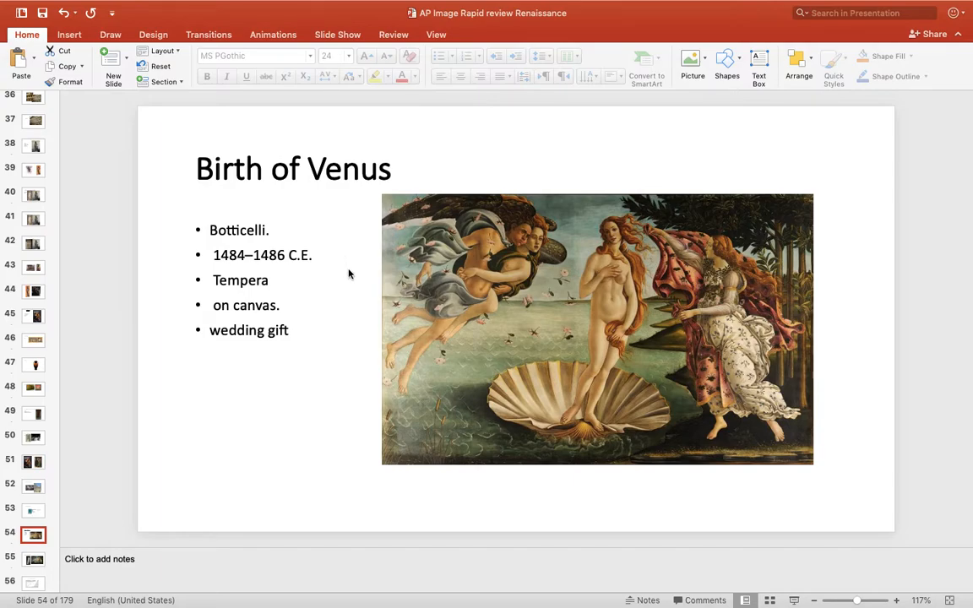
left_click(33, 559)
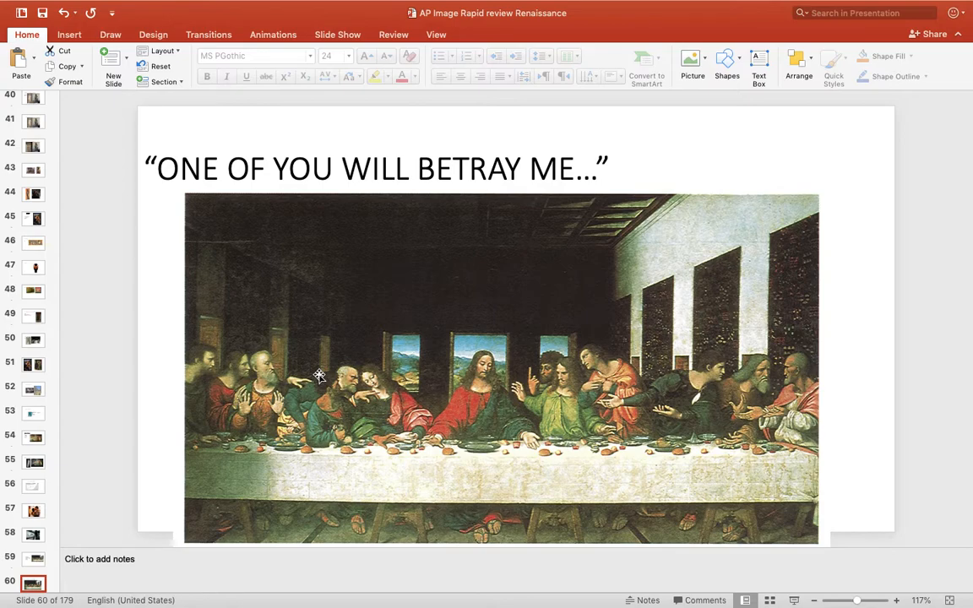
Show the sfumato/chiaroscuro slide, then the Last Supper refectory photo (slide 62).
scroll("down", 3)
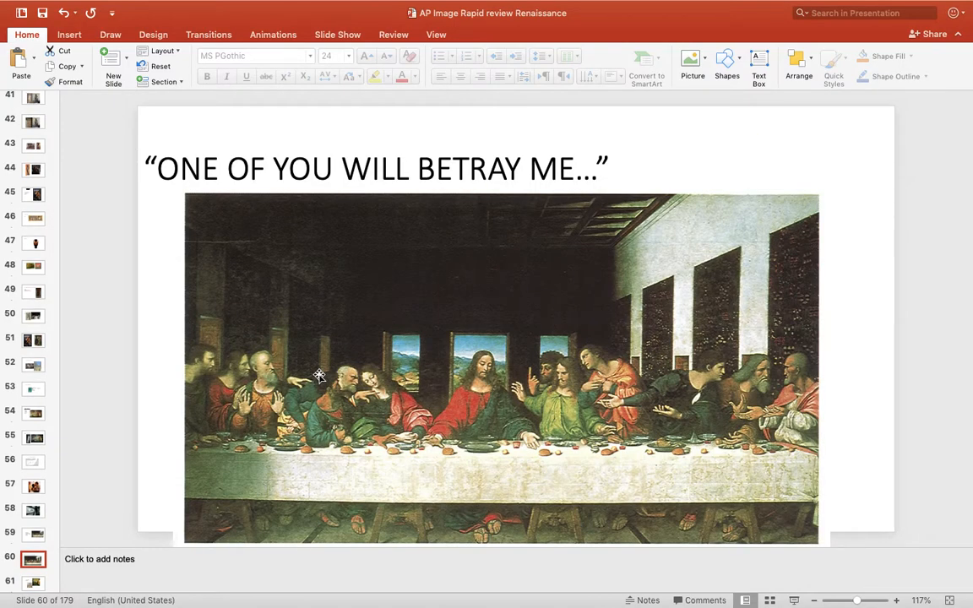
left_click(34, 581)
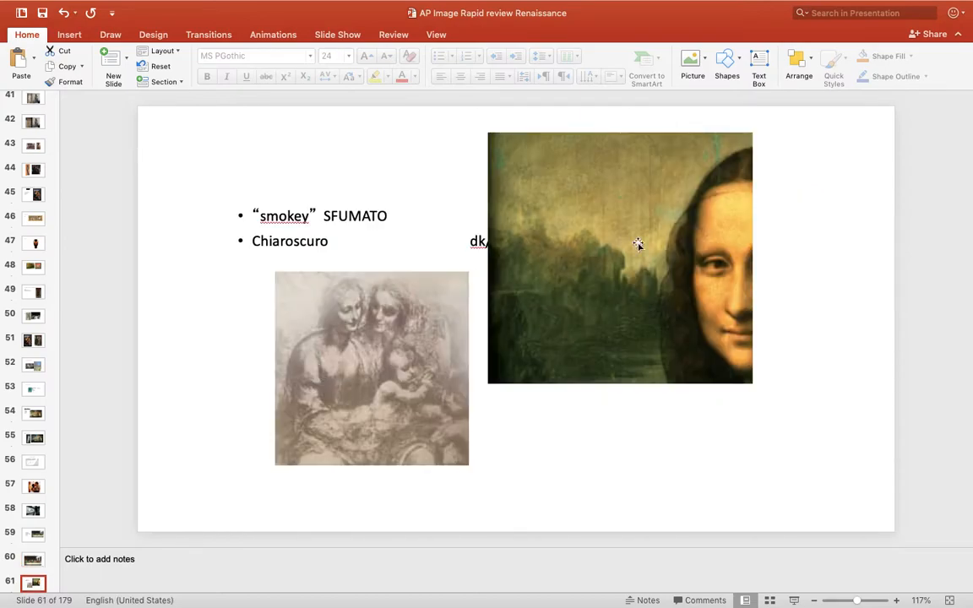
mouse_move(346, 267)
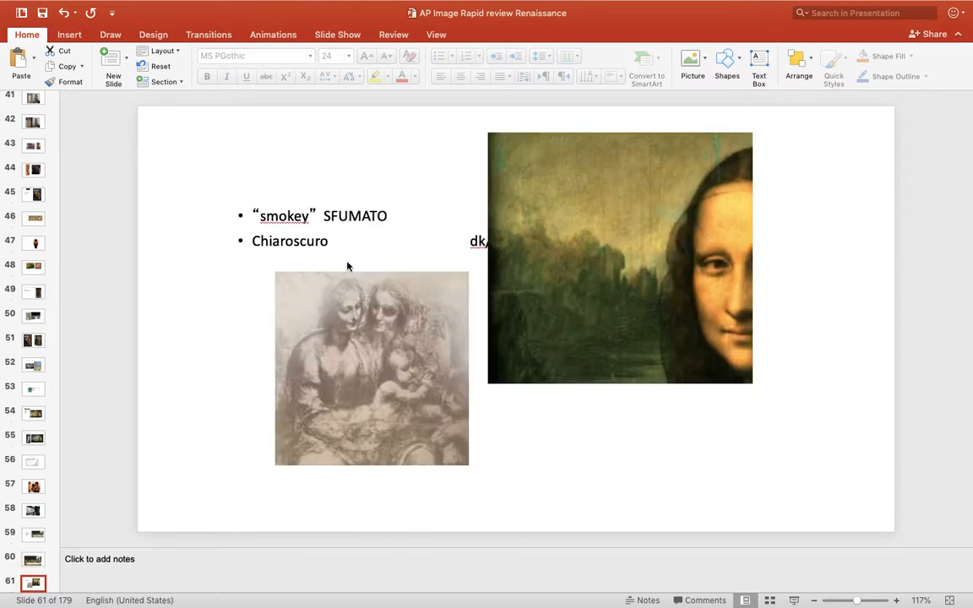
left_click(33, 558)
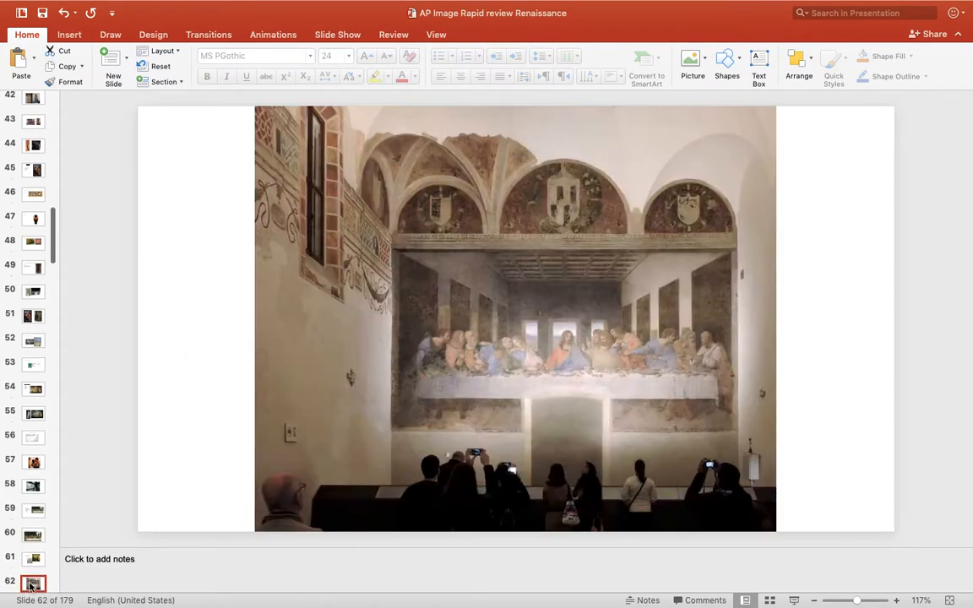
mouse_move(668, 426)
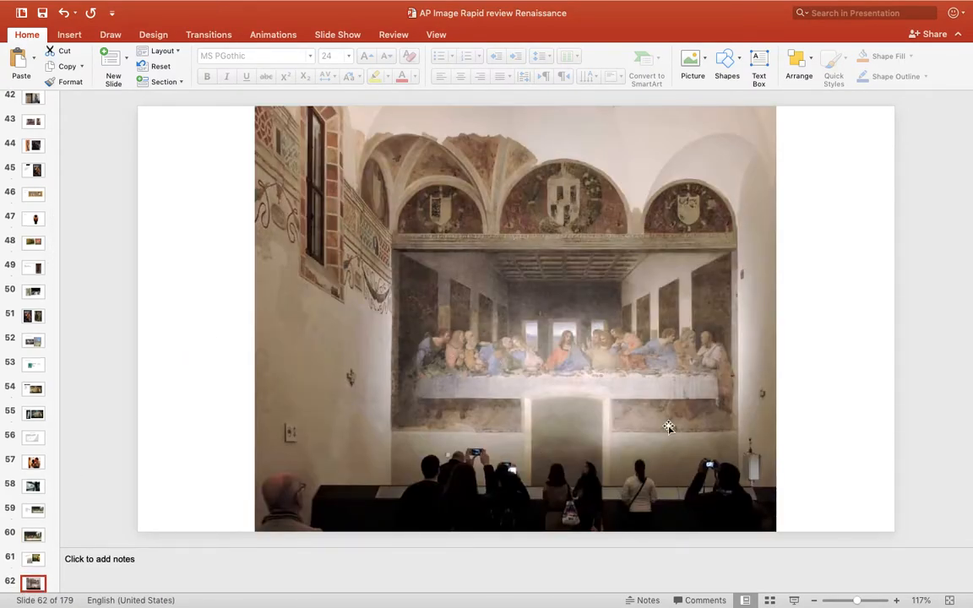
mouse_move(296, 383)
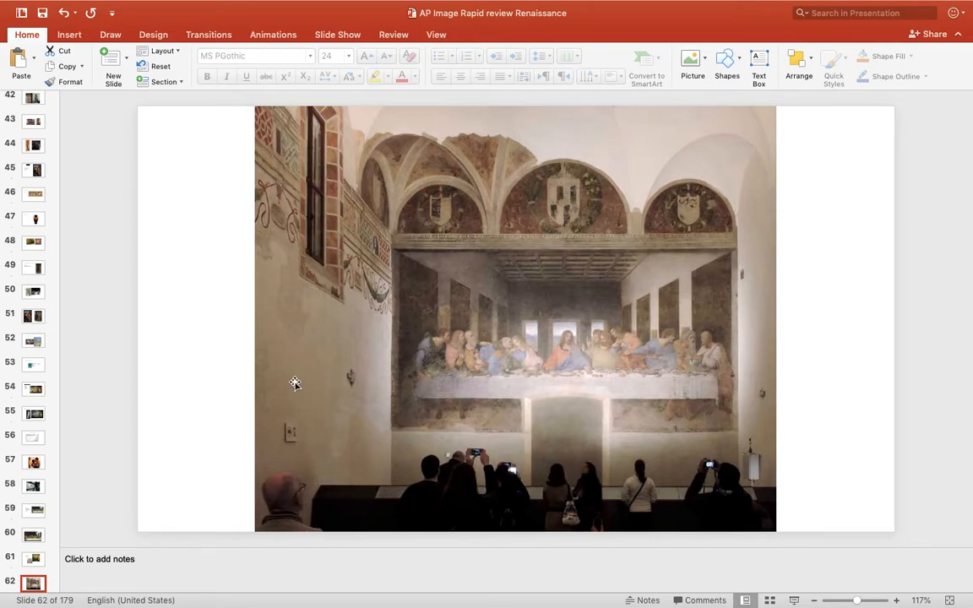
mouse_move(521, 365)
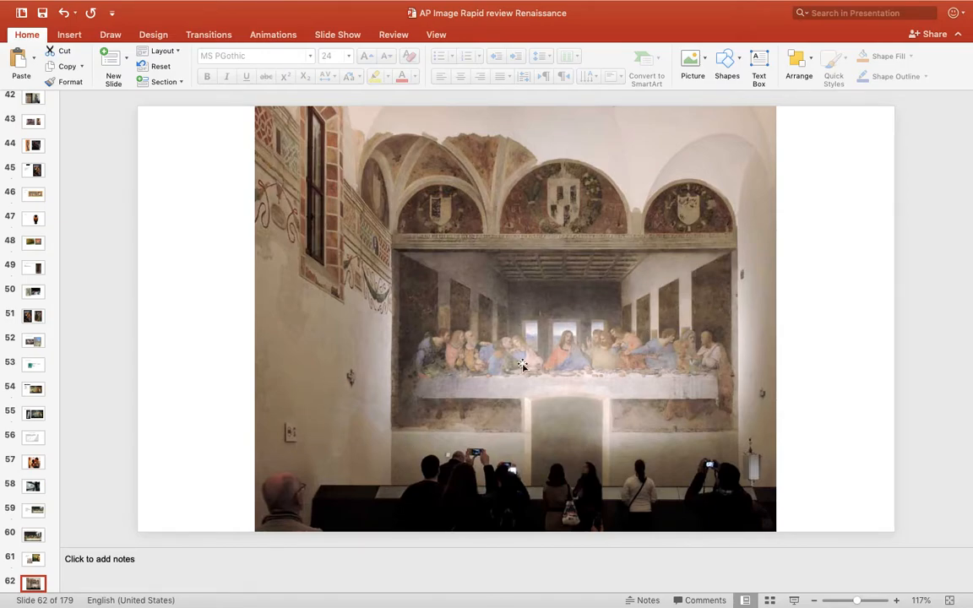
mouse_move(33, 559)
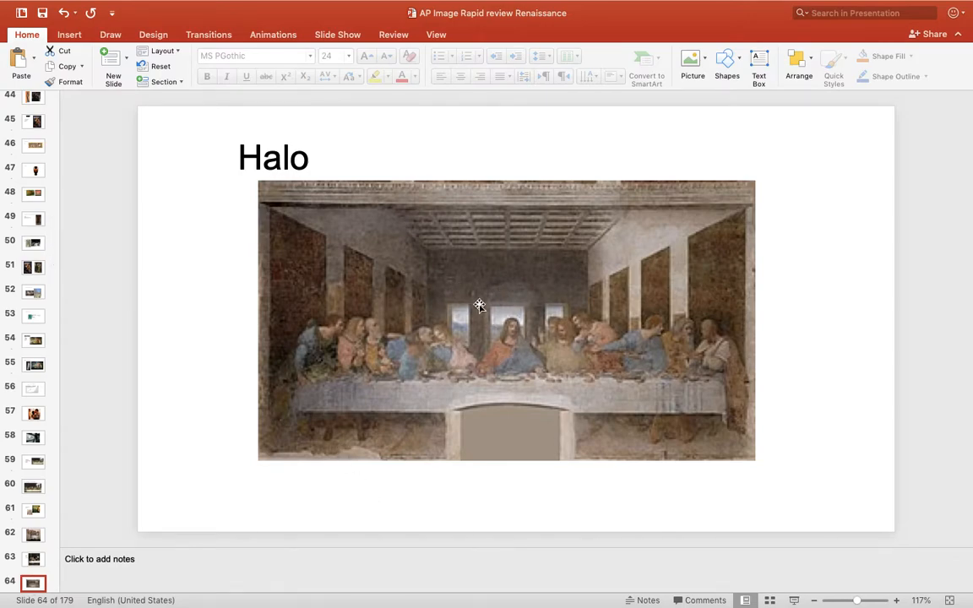
mouse_move(508, 315)
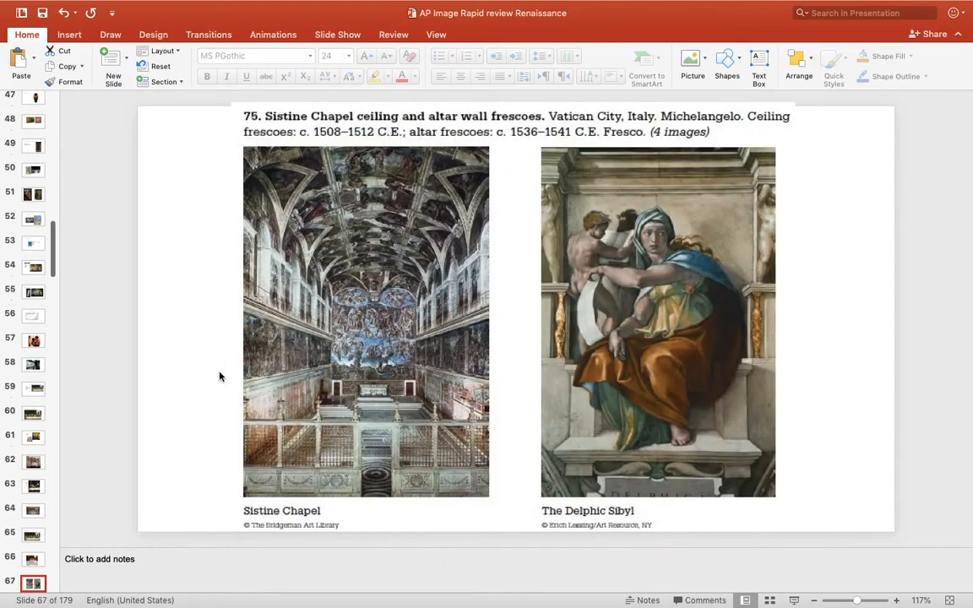
Step through the Sistine Chapel and Vatican map slides to St. Peter's aerial photo.
left_click(33, 559)
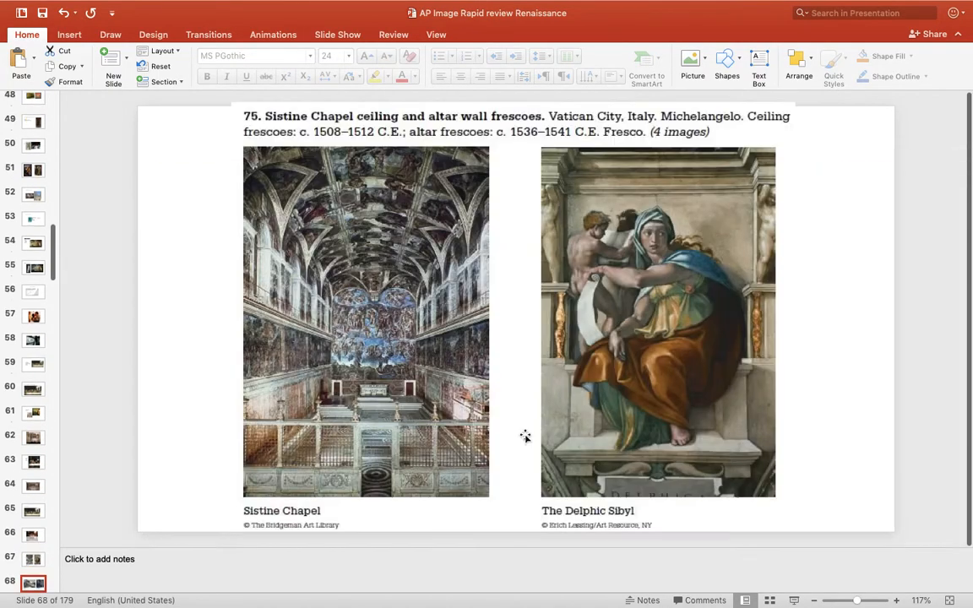
left_click(34, 558)
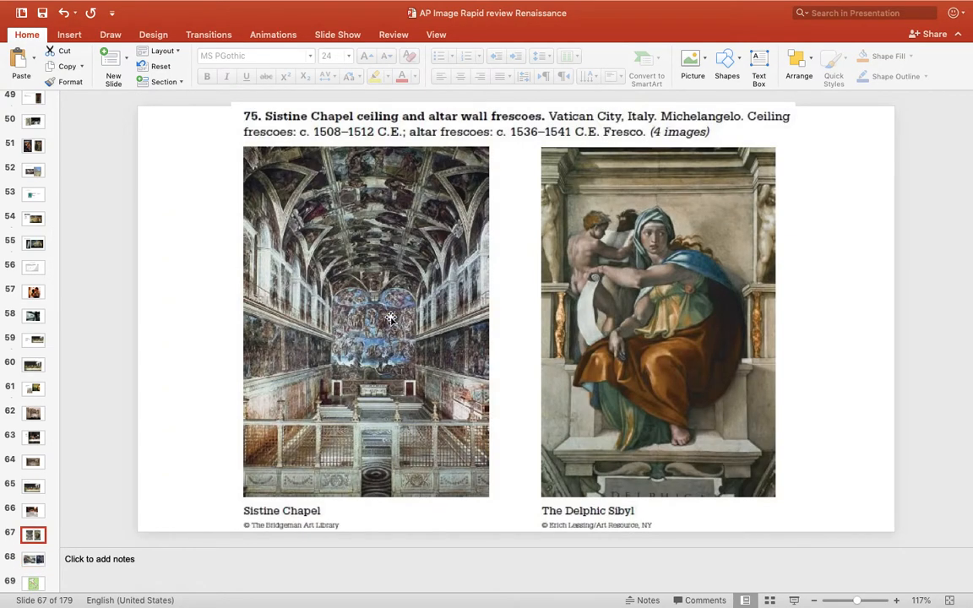
mouse_move(38, 579)
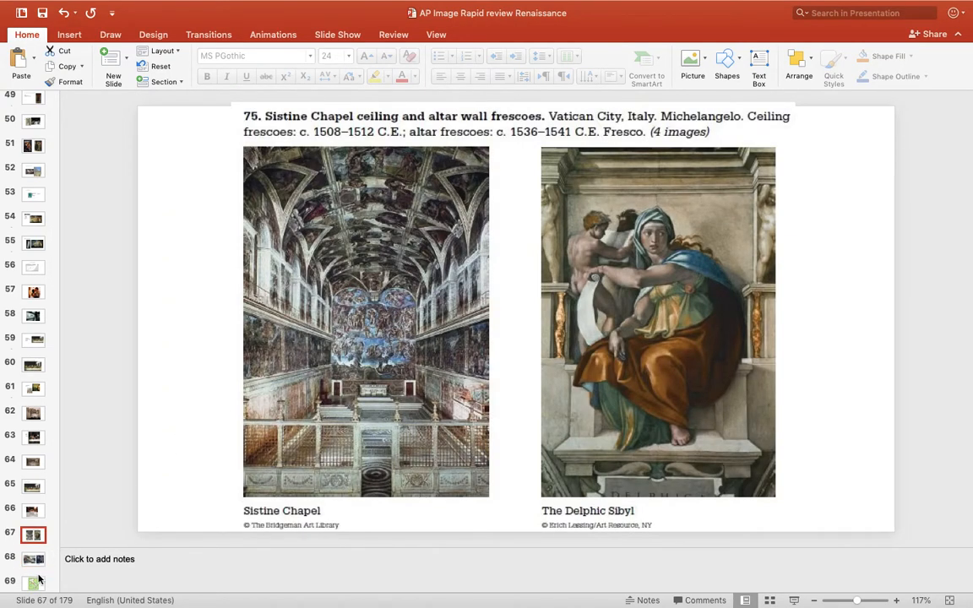
left_click(33, 582)
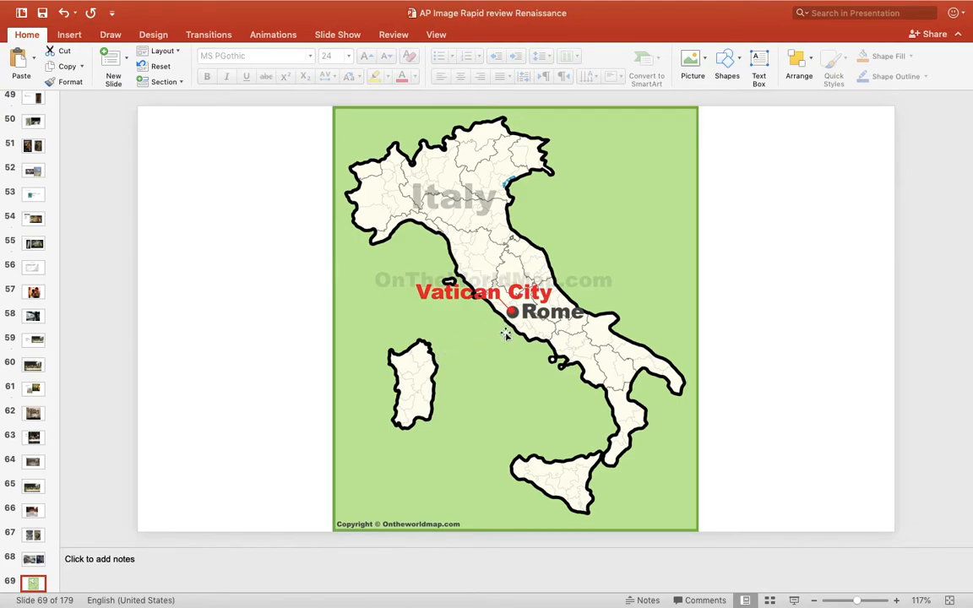
mouse_move(485, 334)
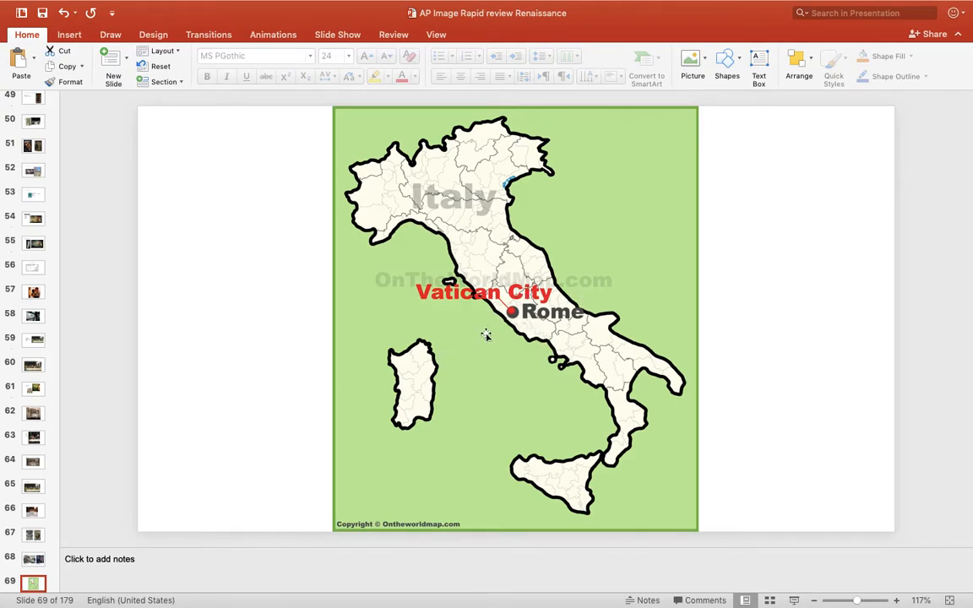
left_click(33, 583)
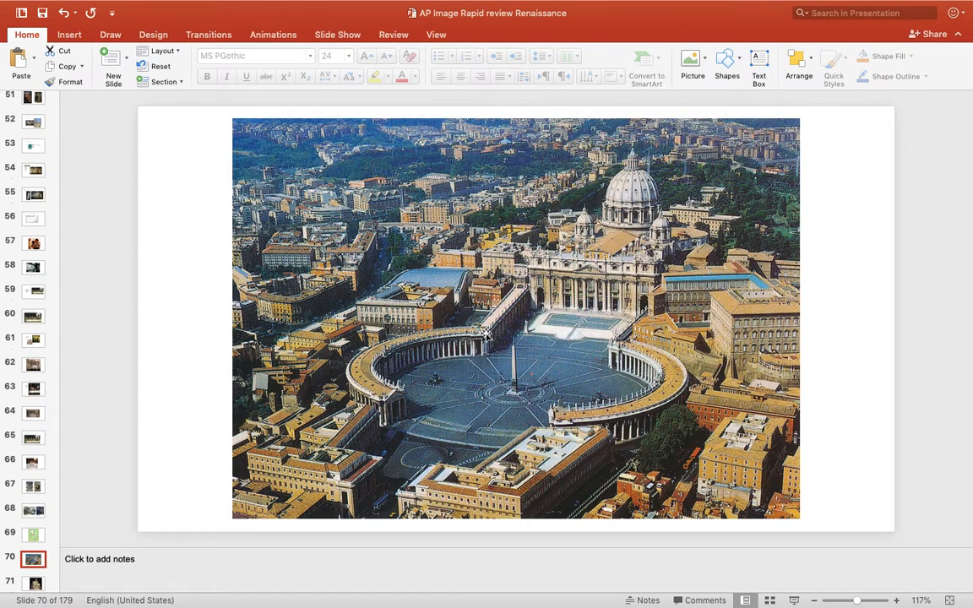
Advance to the next artwork slide and scroll the thumbnail pane further down.
left_click(34, 582)
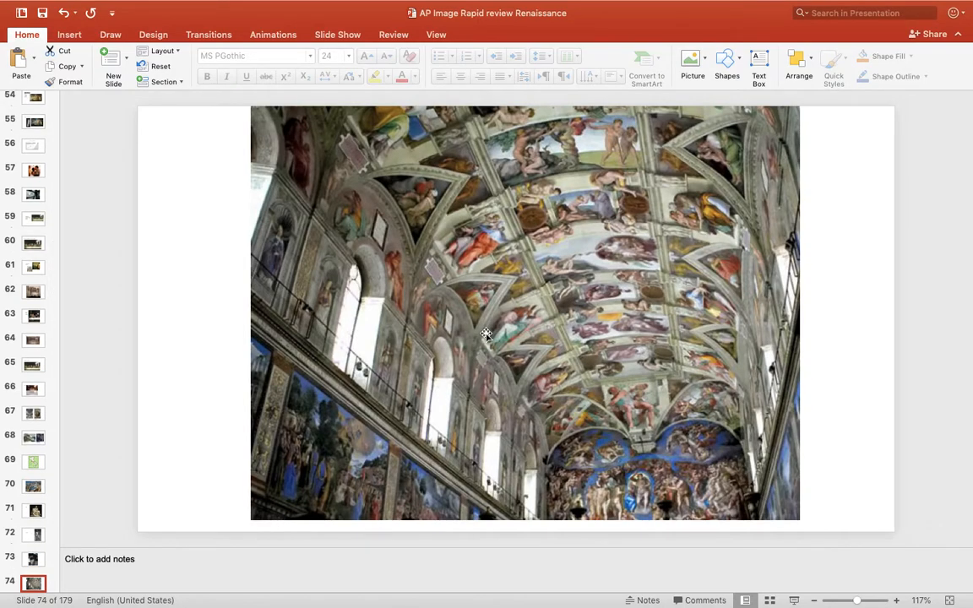
scroll("down", 3)
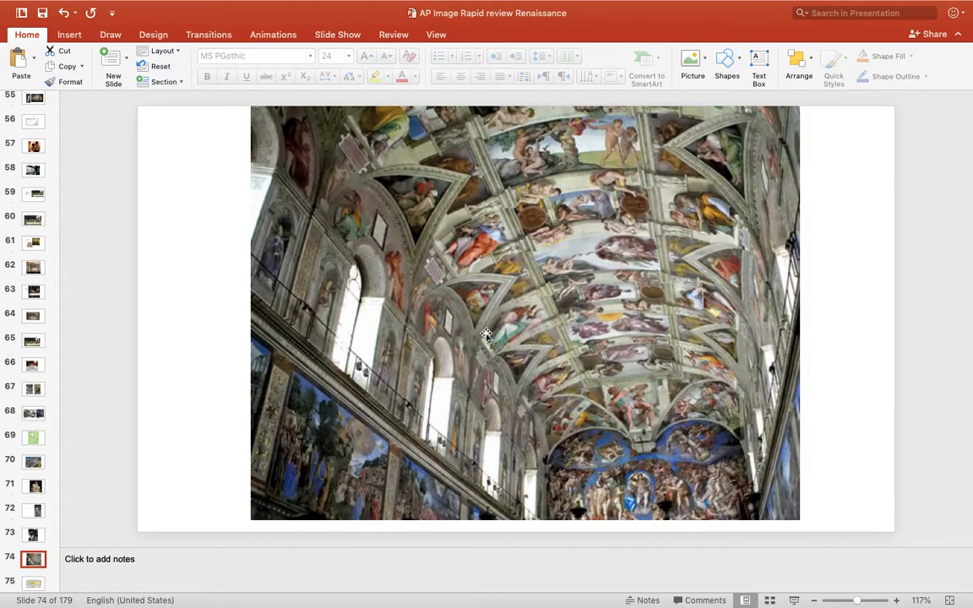
mouse_move(541, 125)
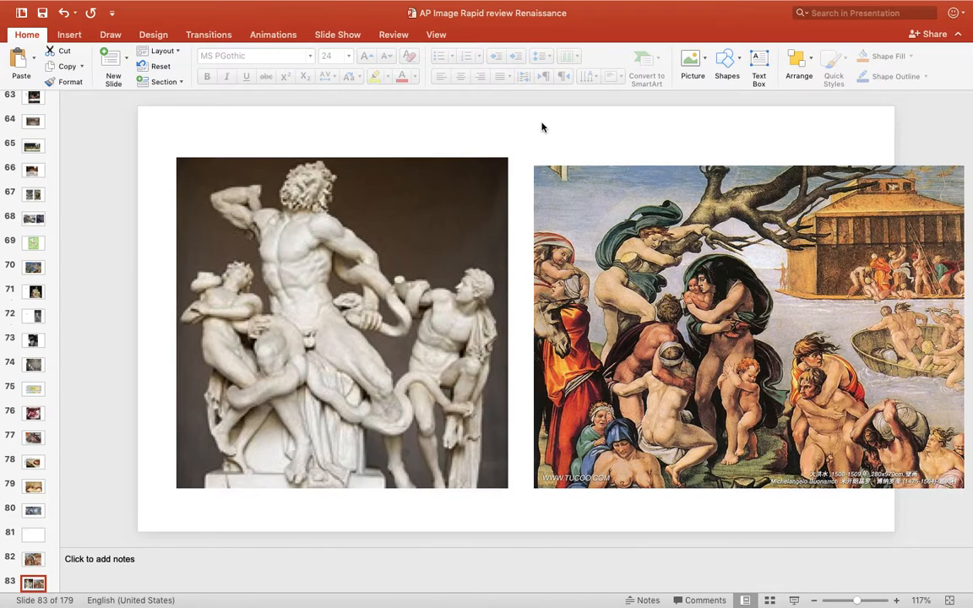
mouse_move(899, 190)
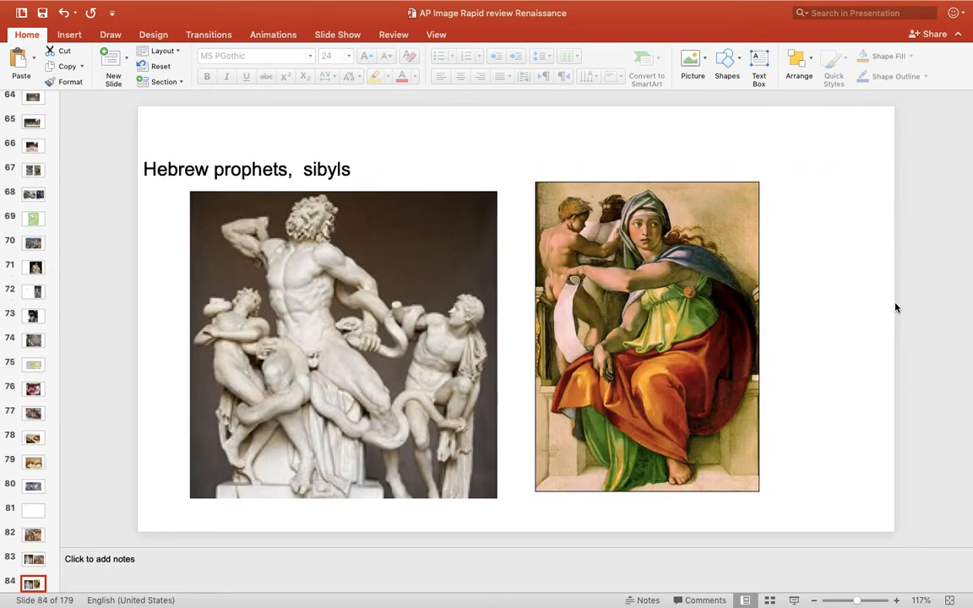
mouse_move(714, 303)
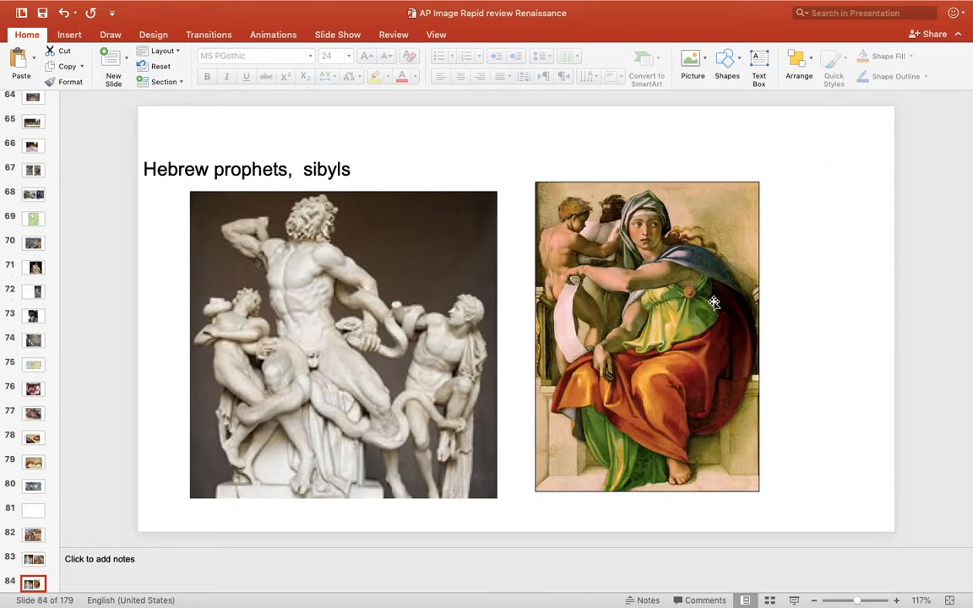
mouse_move(694, 278)
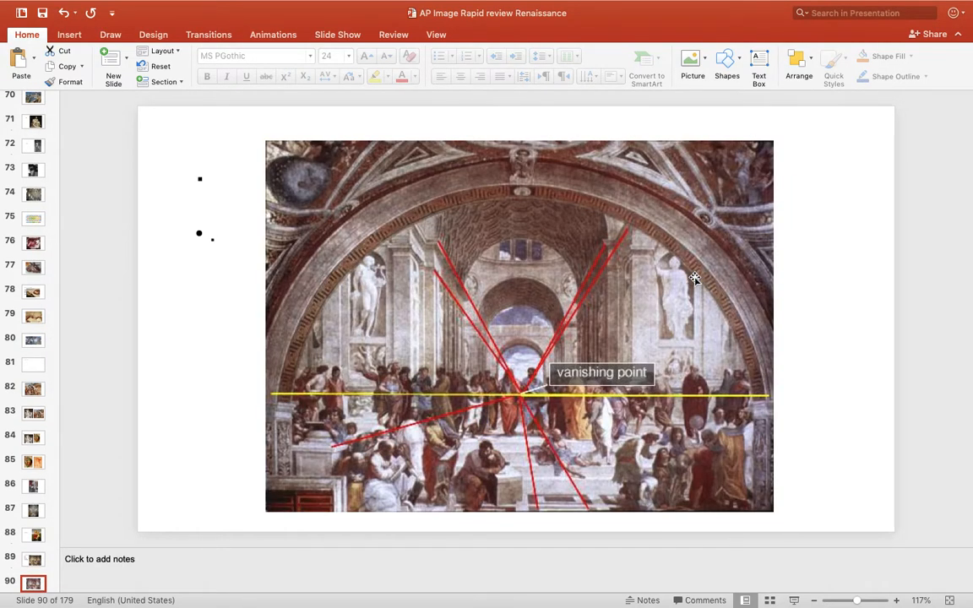
Show slide 92, the Plato and Aristotle detail with the School of Athens.
left_click(34, 581)
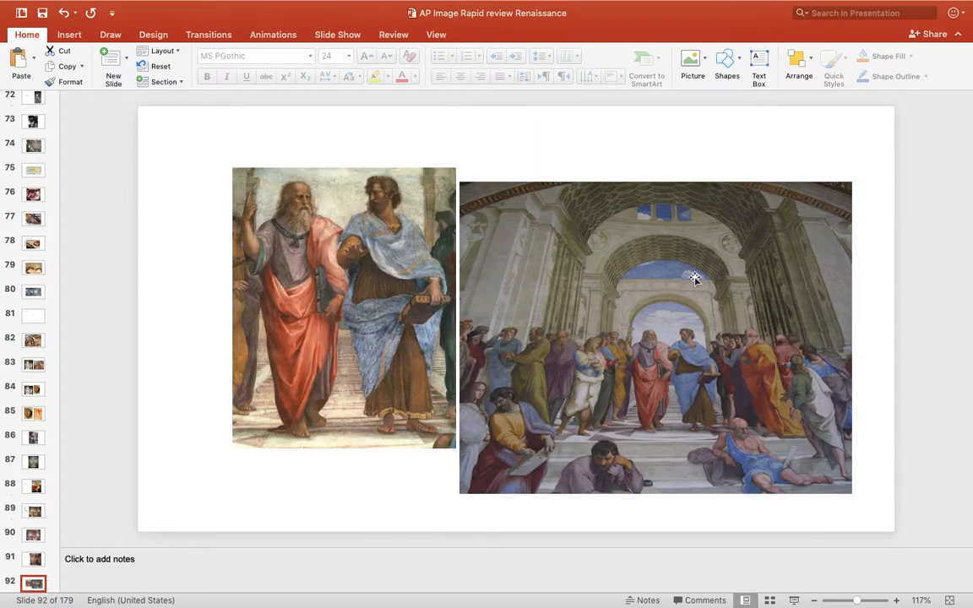
mouse_move(377, 245)
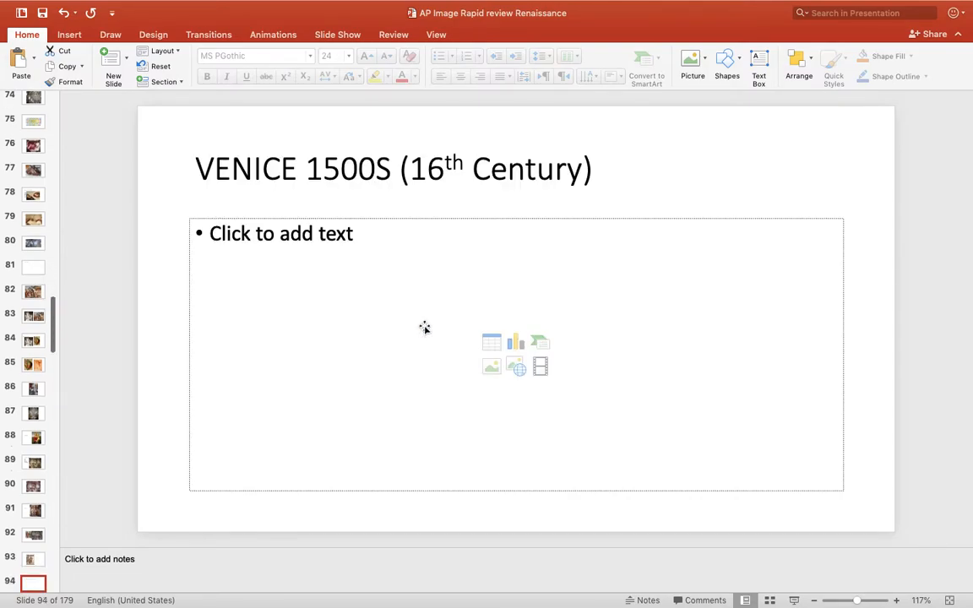
Show the Dürer Adam and Eve slide, then the proportions comparison slide 100.
scroll("down", 3)
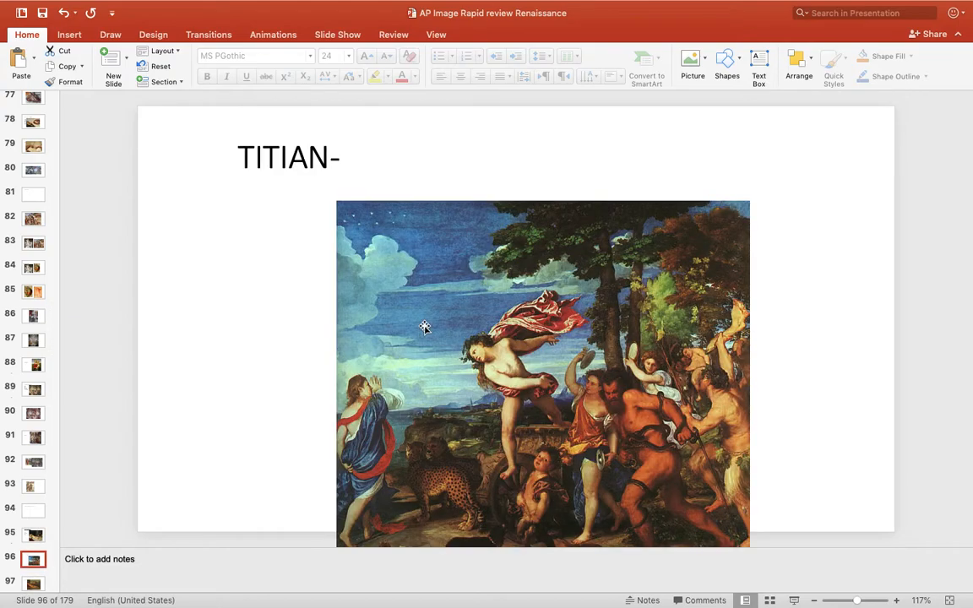
scroll("down", 3)
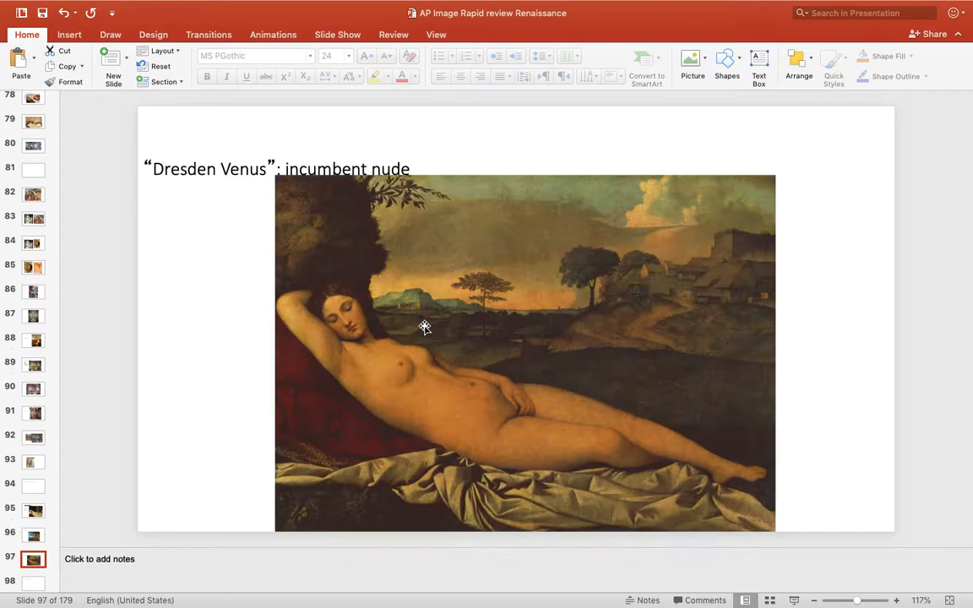
left_click(34, 510)
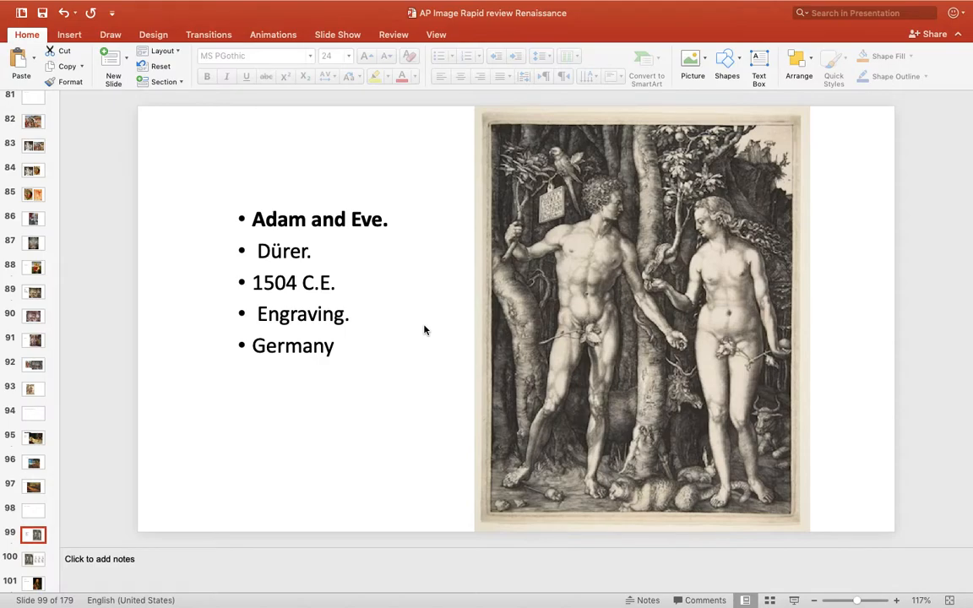
left_click(34, 558)
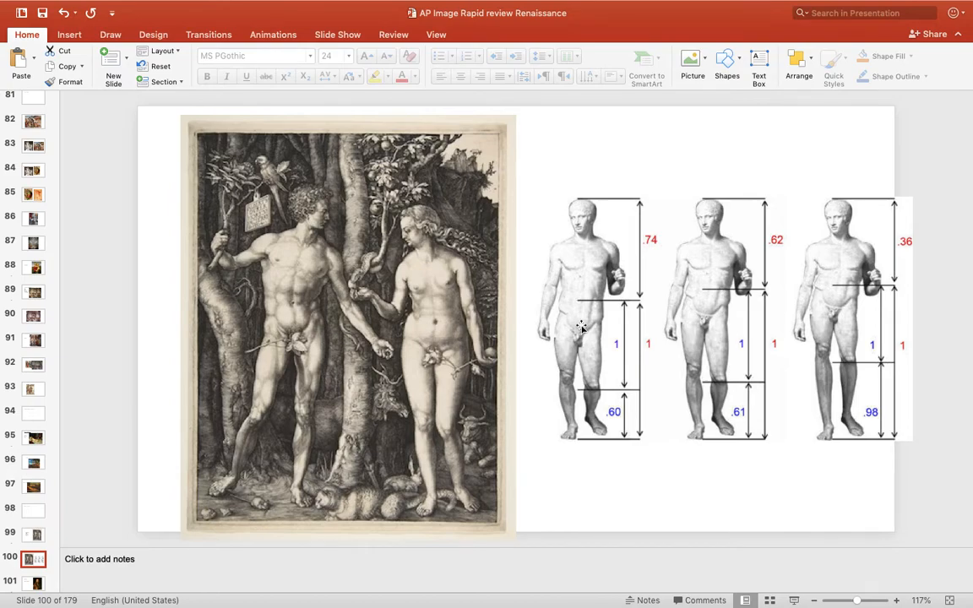
mouse_move(277, 274)
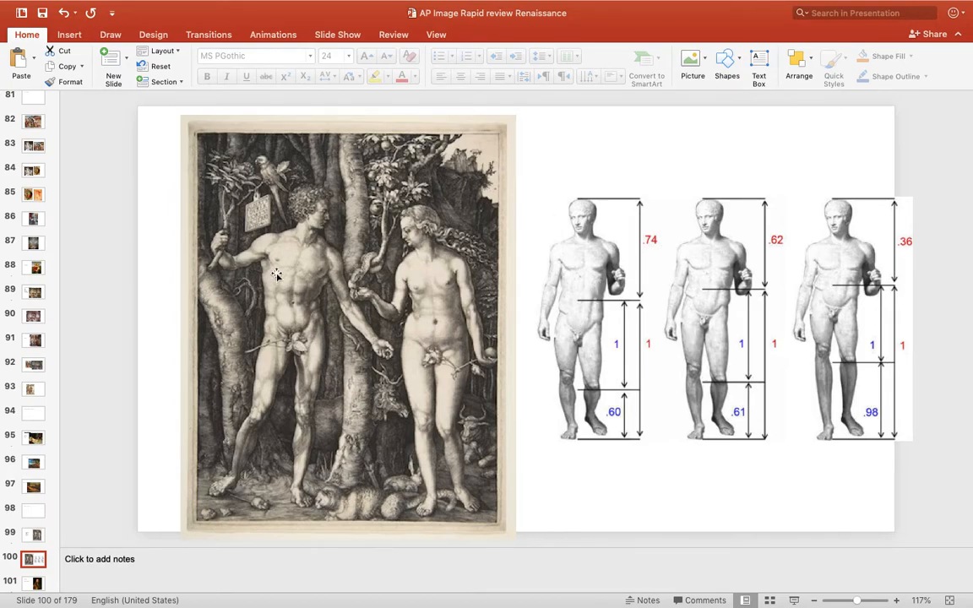
Show the Dürer prints slide, then the Law-and-Gospel allegorical painting slide 119.
left_click(34, 583)
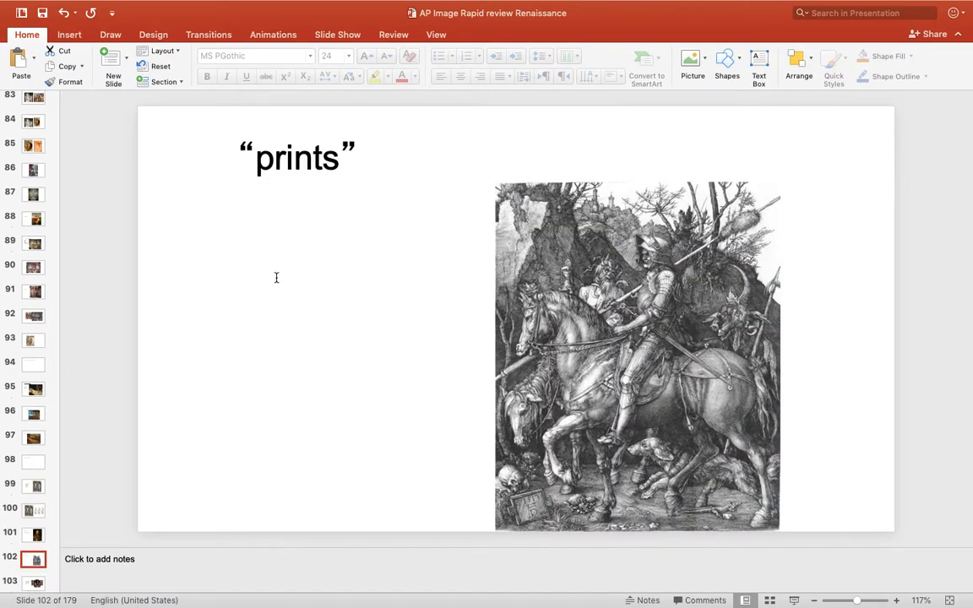
left_click(34, 533)
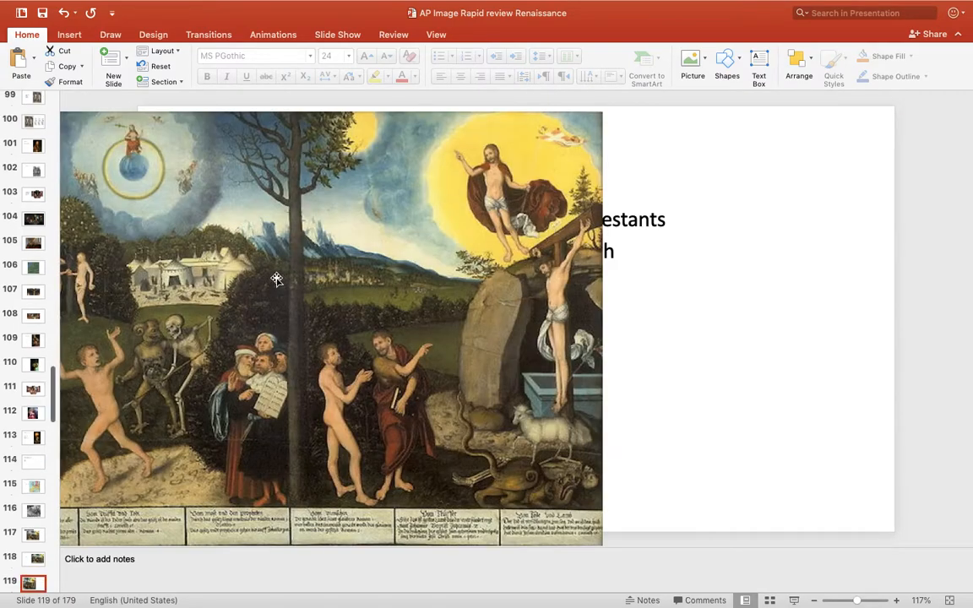
Step through the Mannerism keys and painting comparison slides to the Codex Mendoza frontispiece.
left_click(34, 583)
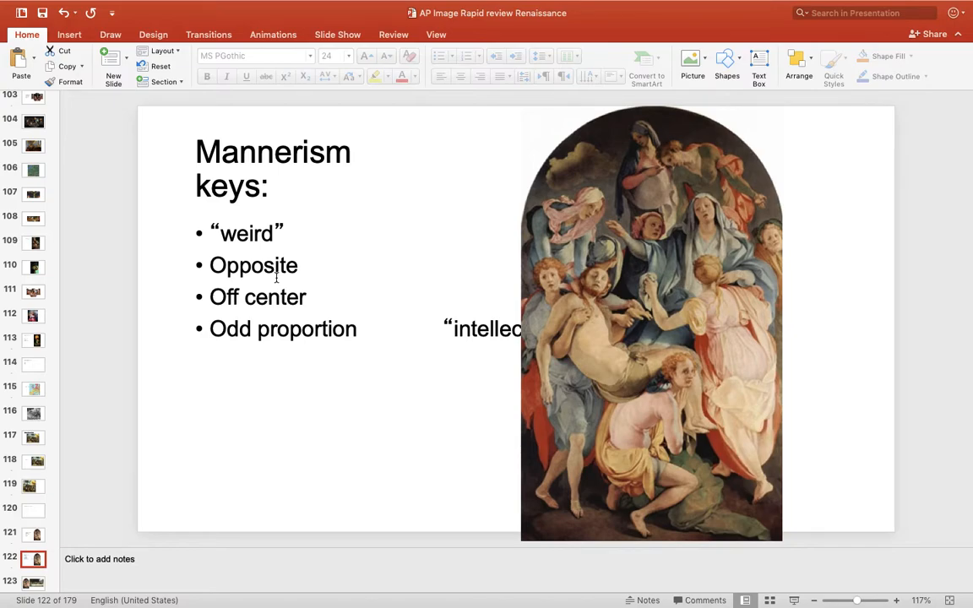
left_click(34, 582)
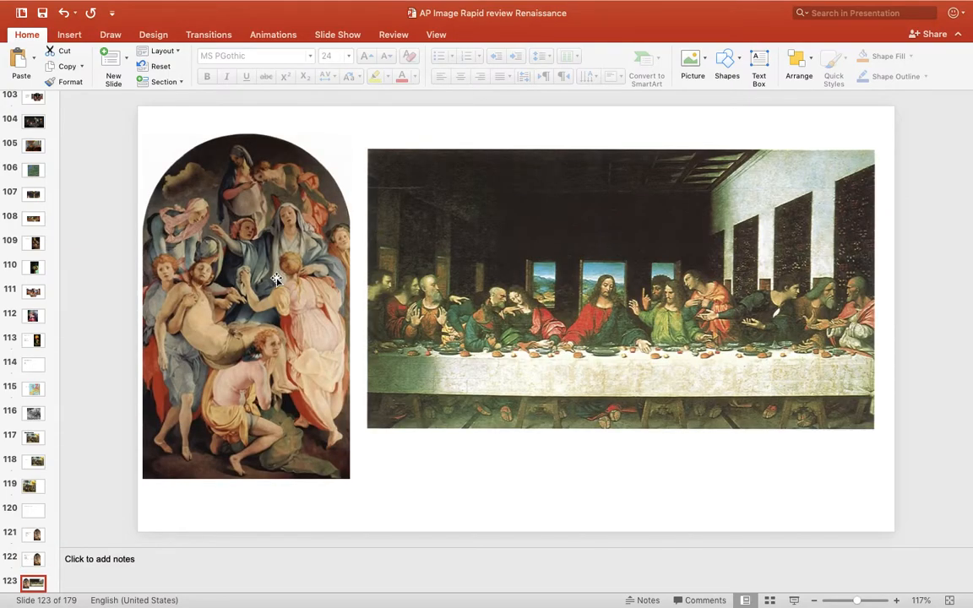
left_click(34, 582)
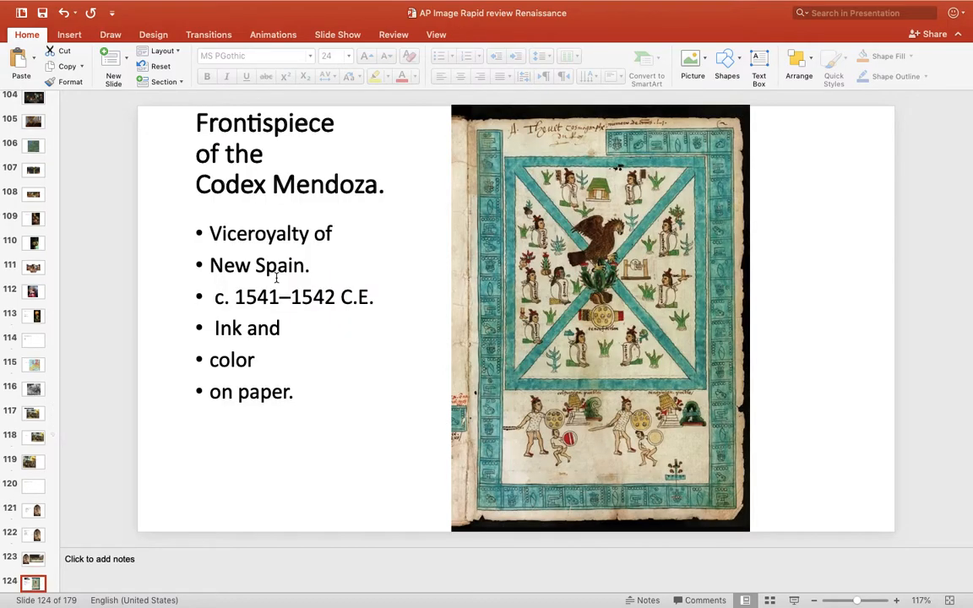